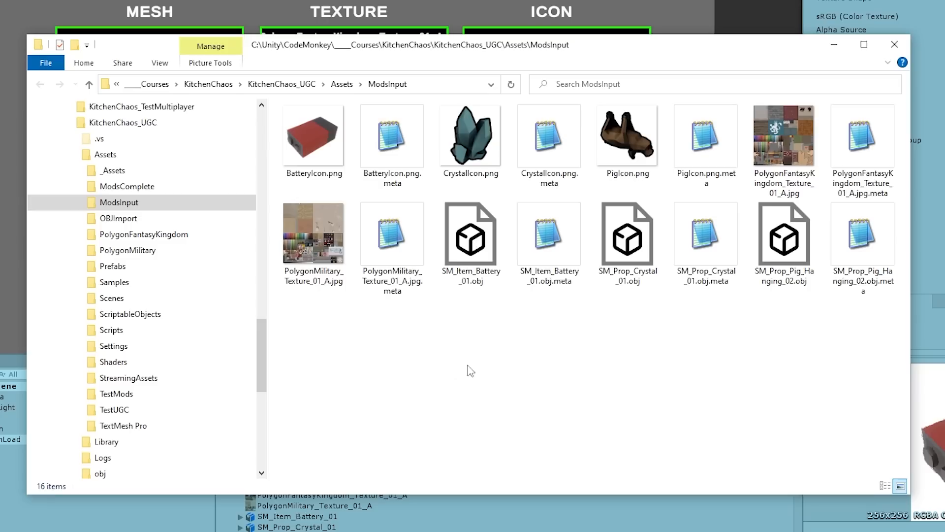
Close the ModsInput Explorer window to reveal the Create Mod scene in the Game view.
left_click(119, 202)
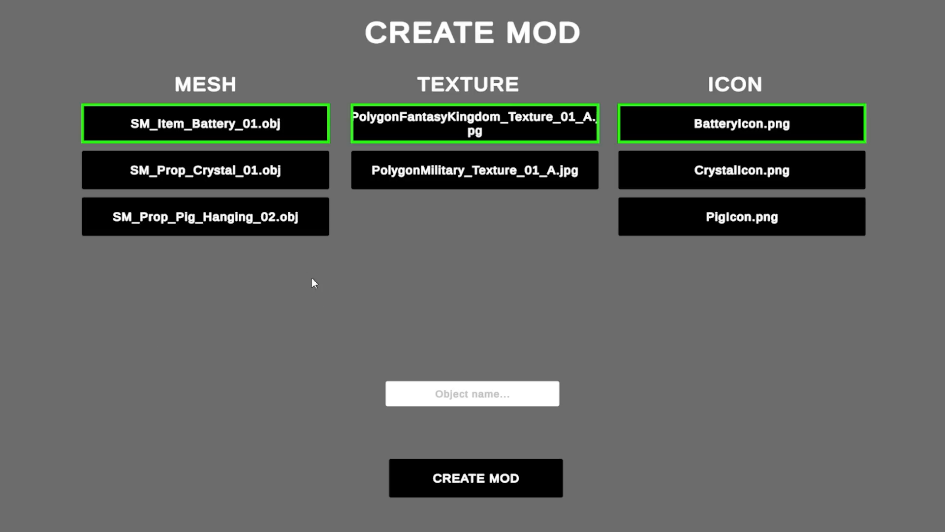
mouse_move(446, 253)
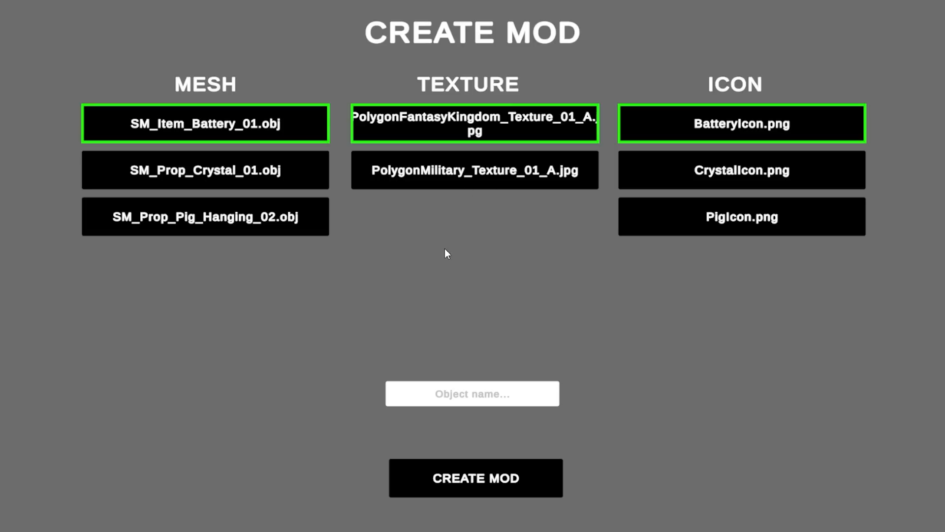
mouse_move(358, 405)
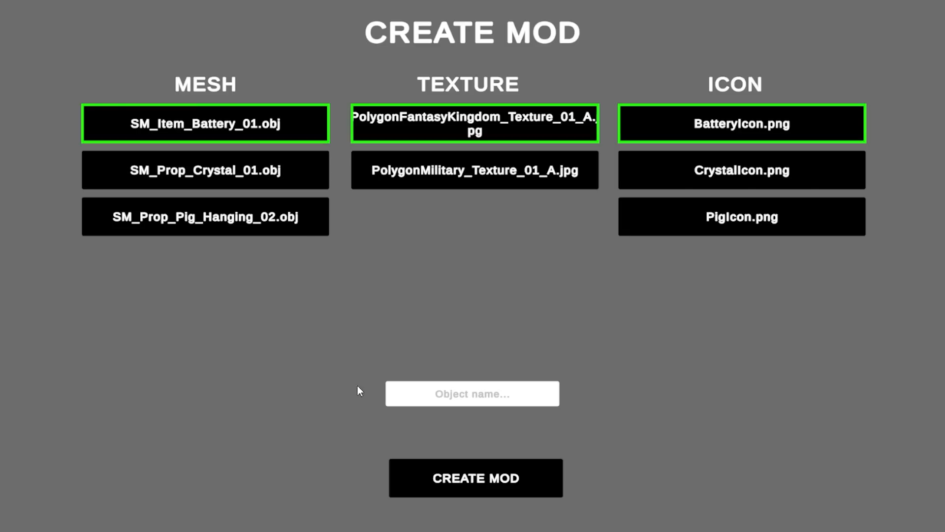
mouse_move(319, 293)
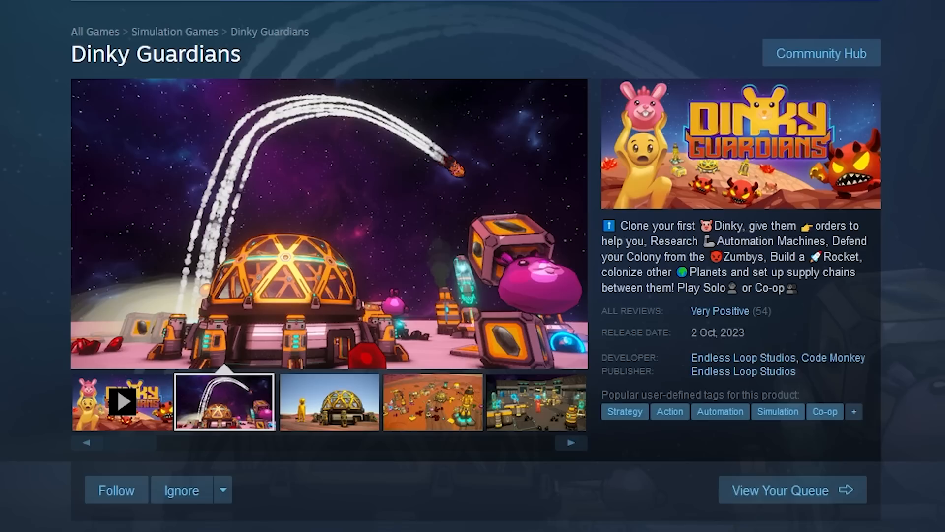
View the Dinky Guardians screenshots, starting with the dome base shot.
left_click(330, 408)
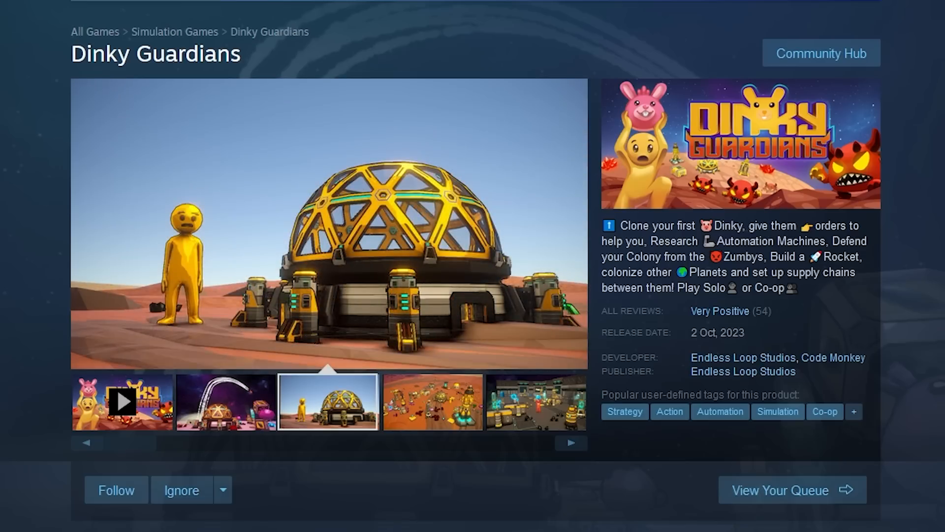
left_click(123, 401)
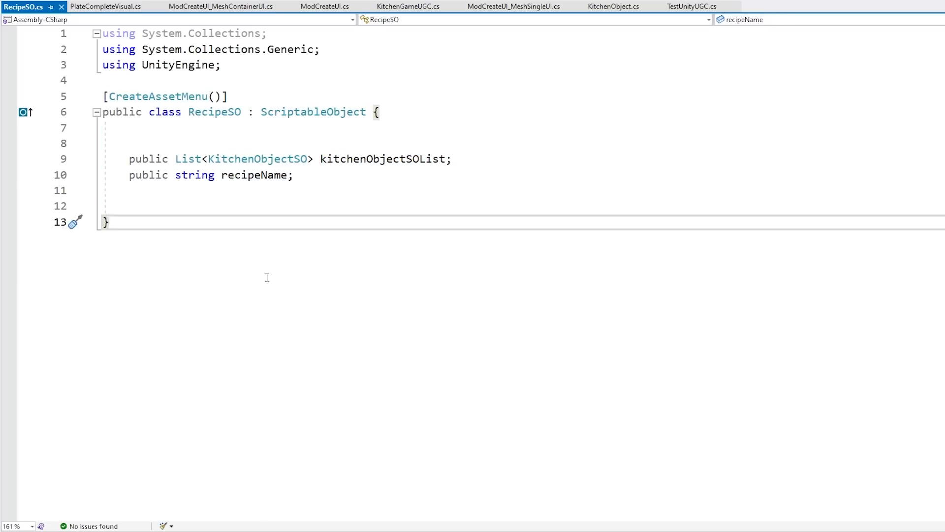
mouse_move(500, 151)
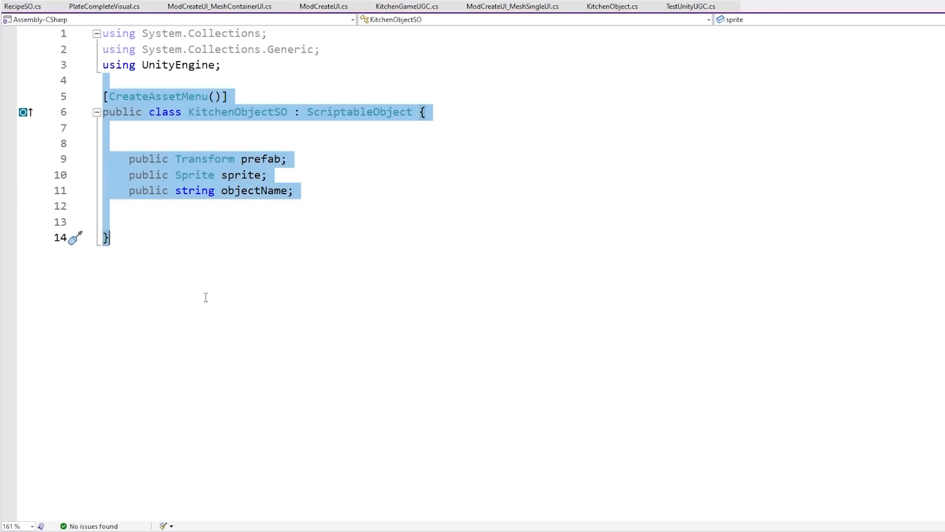
Clear the highlight in KitchenObjectSO.cs and highlight the prefab field line.
left_click(205, 298)
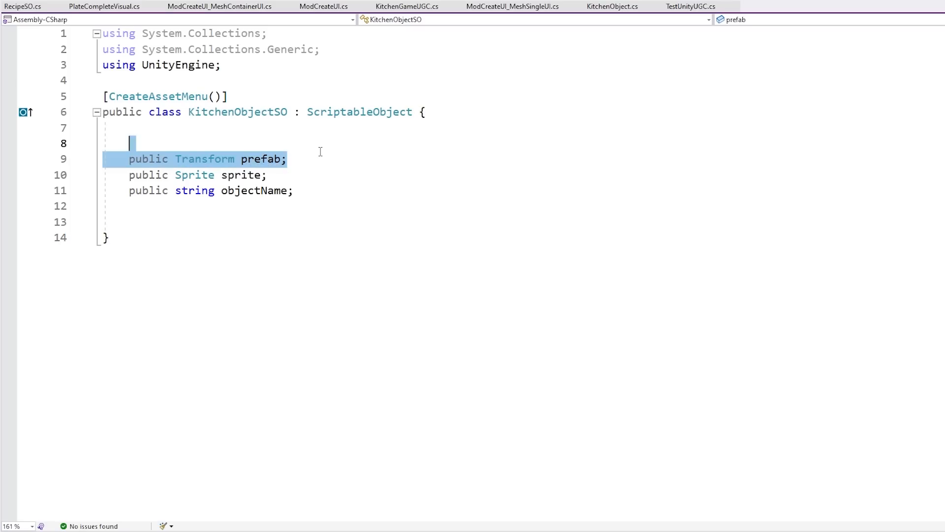
left_click(289, 159)
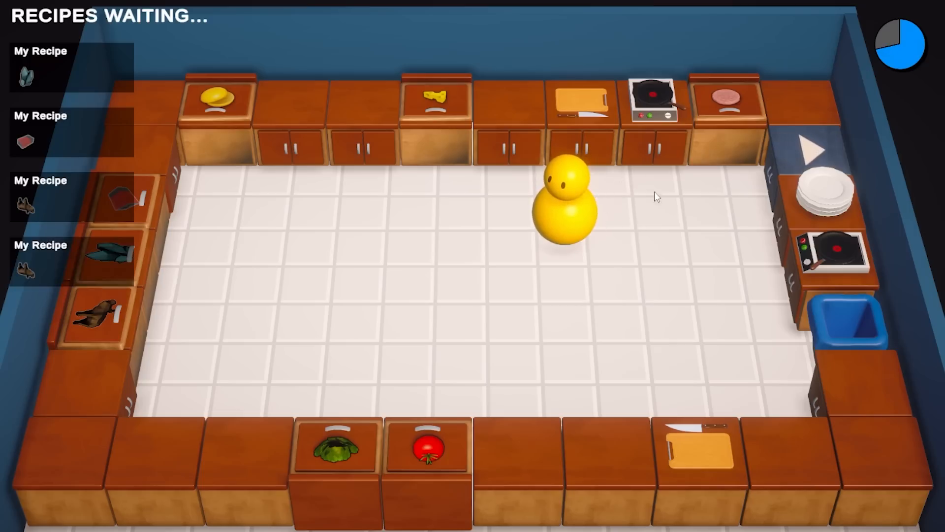
mouse_move(582, 252)
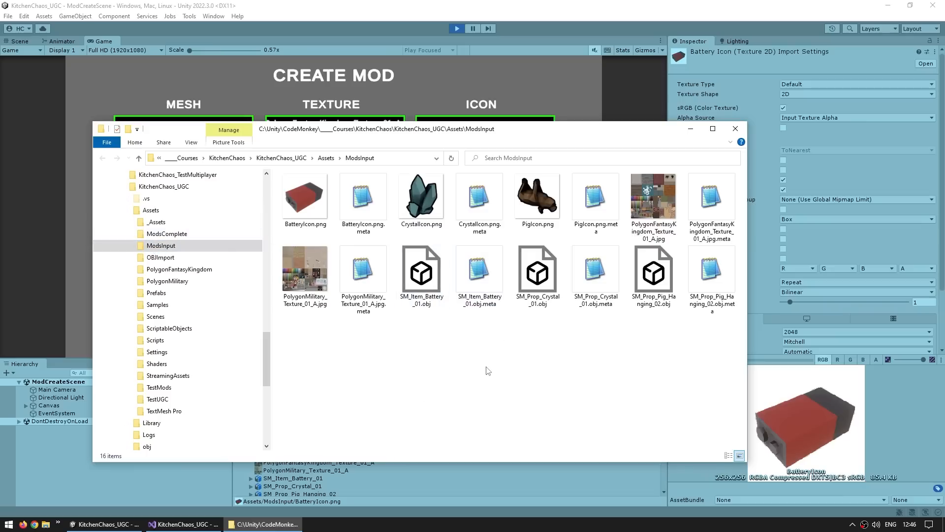
mouse_move(500, 358)
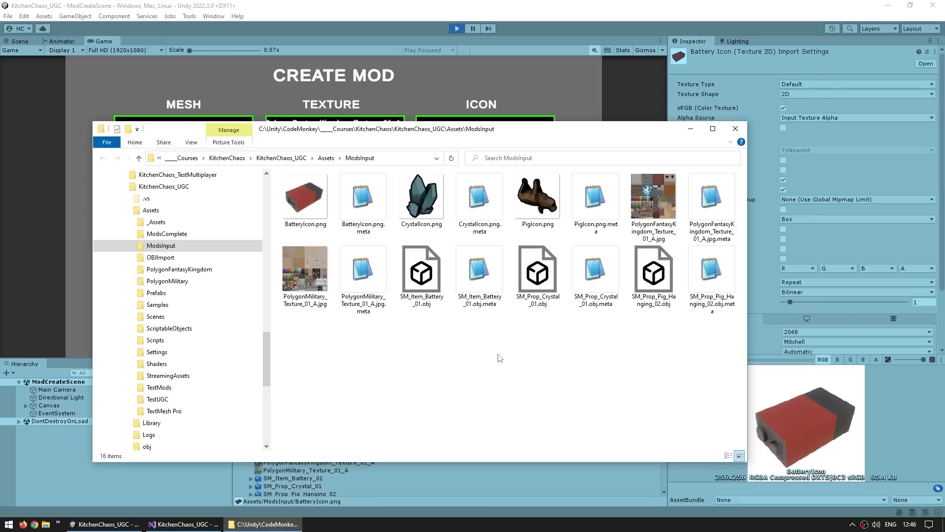
mouse_move(423, 346)
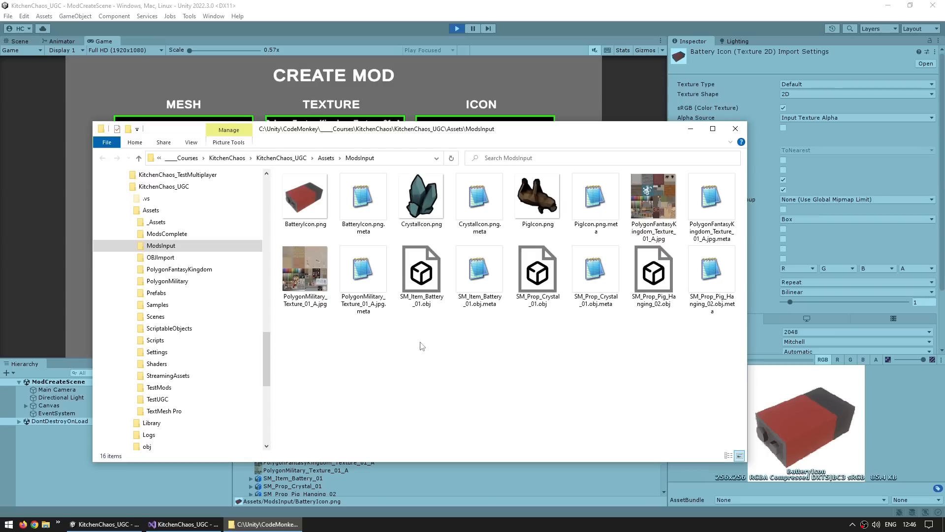
mouse_move(436, 394)
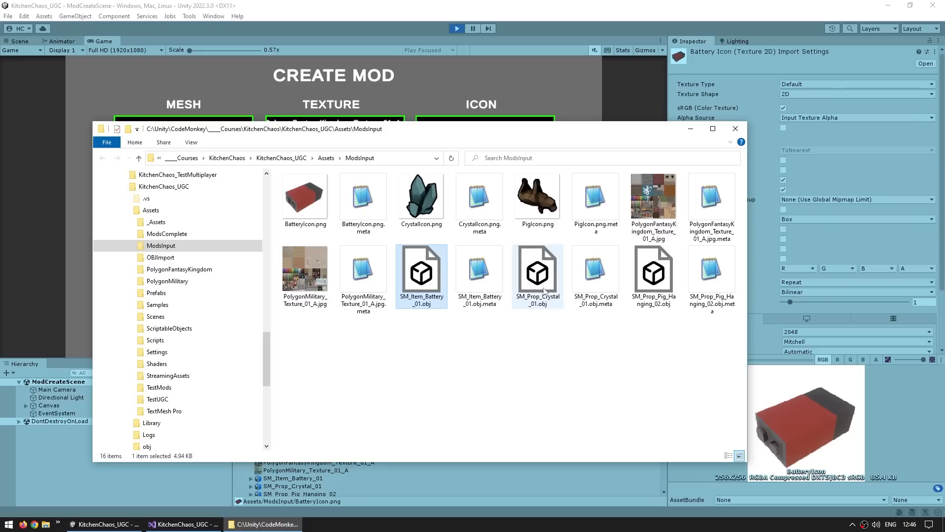
Set up the mod with the PolygonMilitary texture, battery icon and name 'Battery2'.
left_click(537, 195)
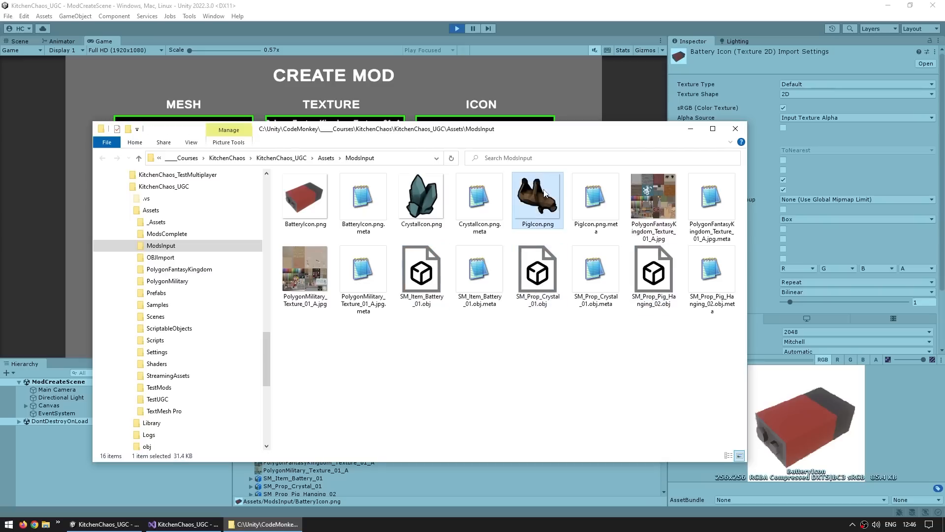
left_click(654, 196)
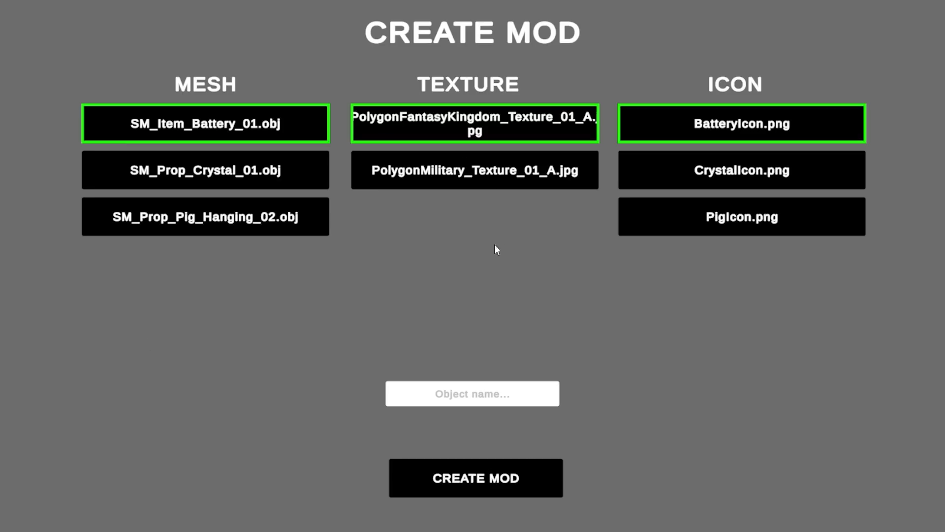
mouse_move(447, 254)
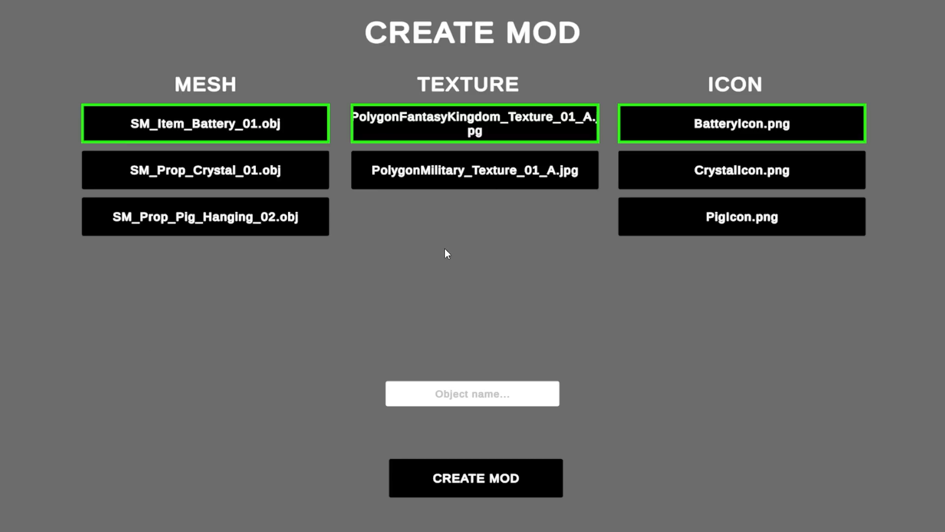
mouse_move(244, 178)
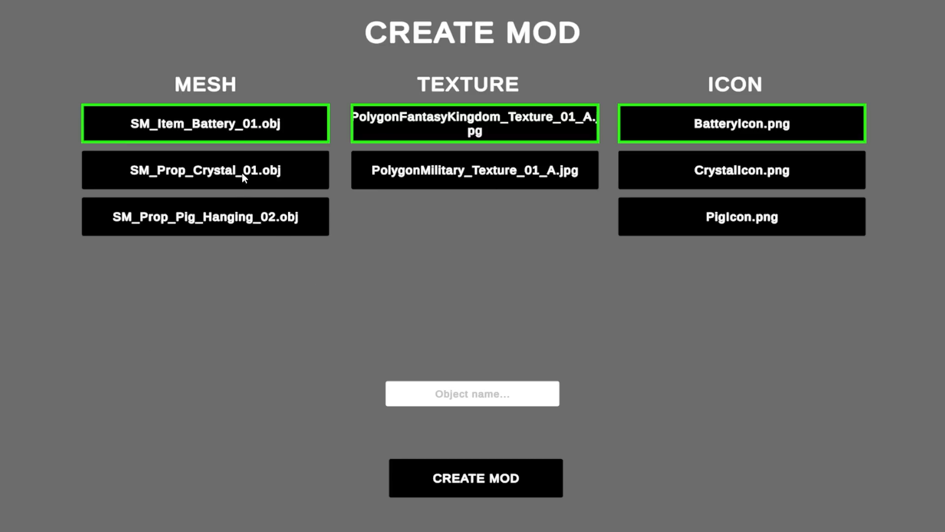
mouse_move(741, 245)
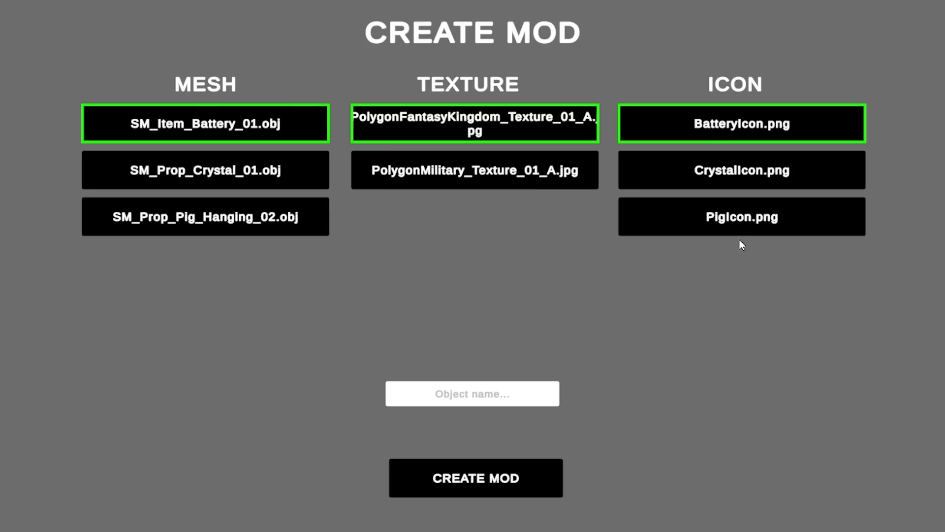
left_click(205, 217)
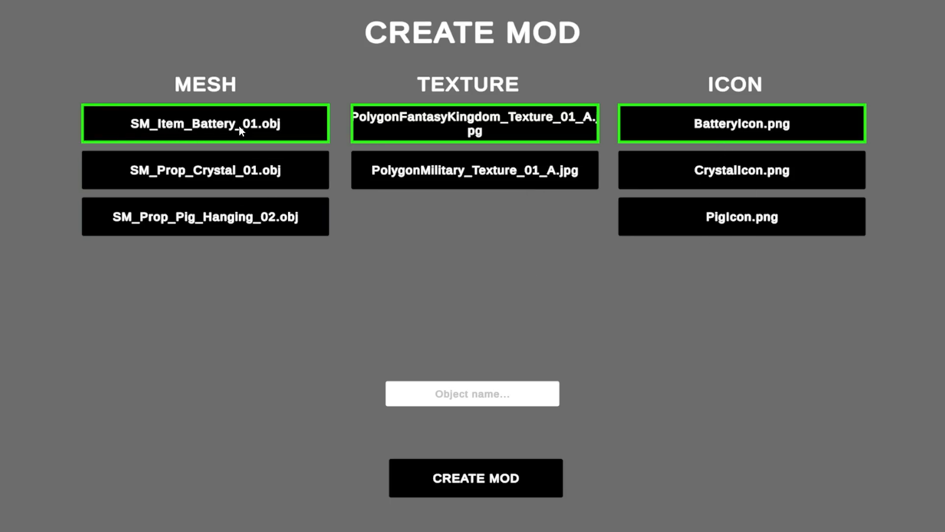
left_click(474, 170)
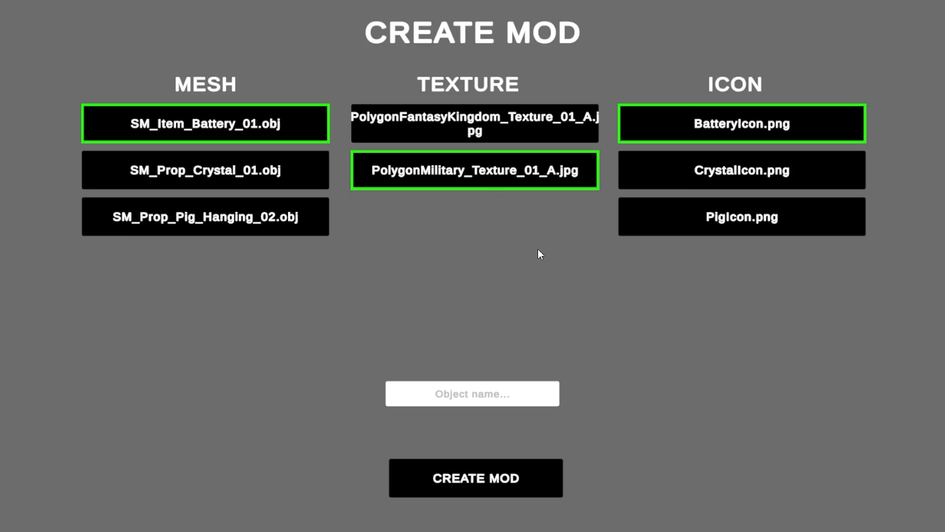
left_click(487, 394)
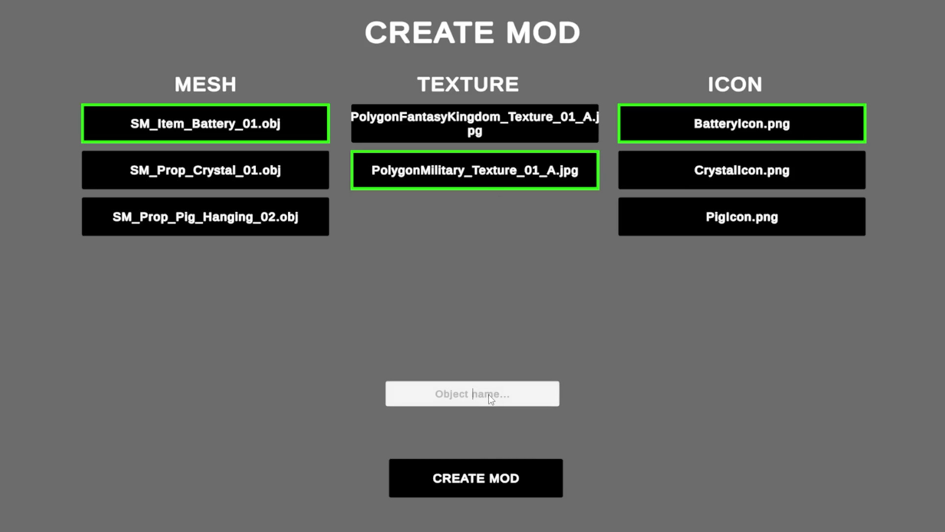
type("Battery2")
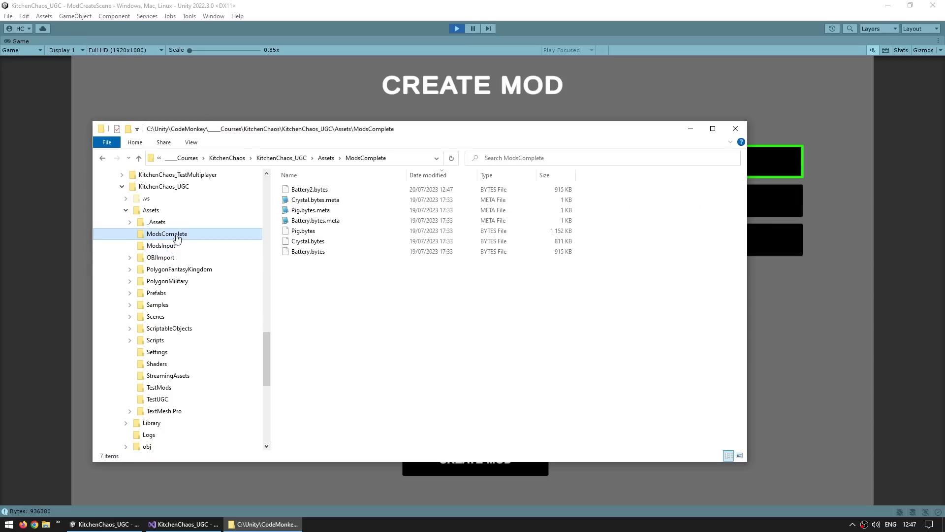
Enter Play mode in GameScene so the character can carry the modded battery.
left_click(309, 189)
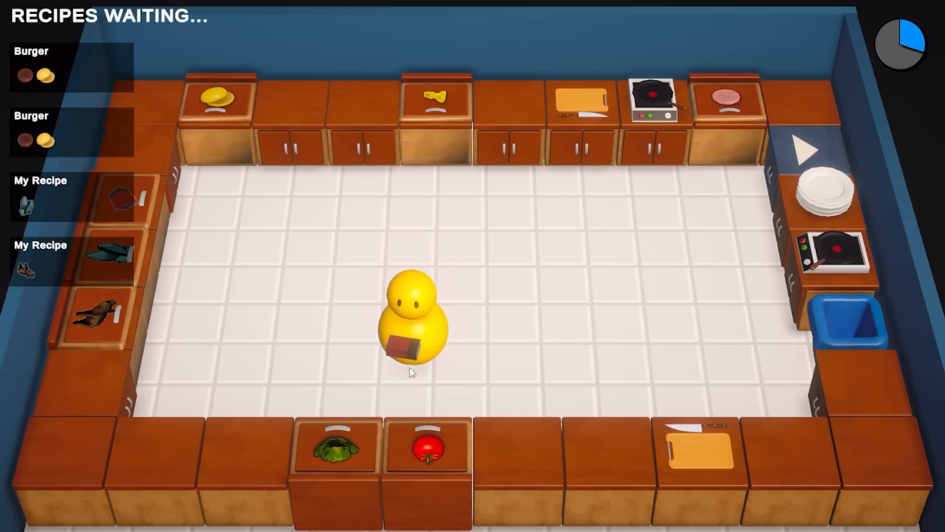
mouse_move(473, 346)
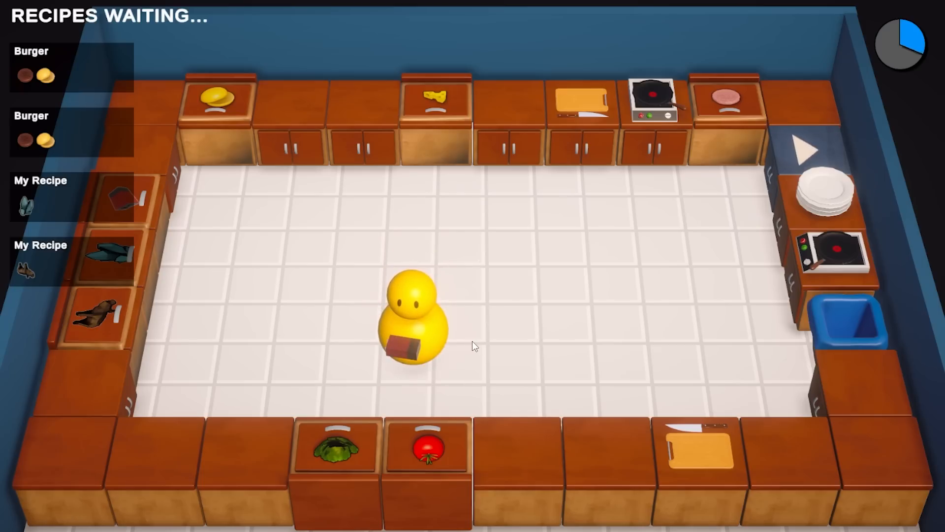
Stop the game and scroll through the Asset Store FBX tools toward SM_Item_Battery_01's import settings.
key("alt+tab")
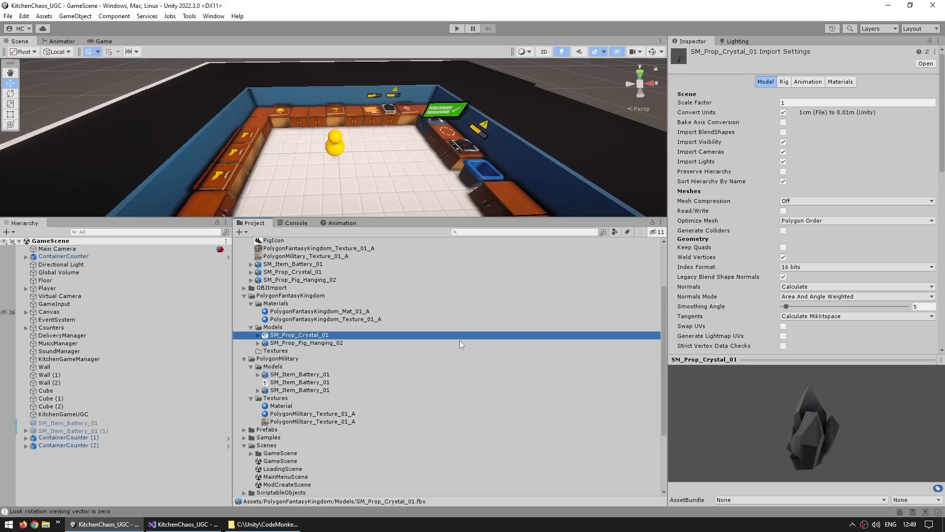
mouse_move(427, 345)
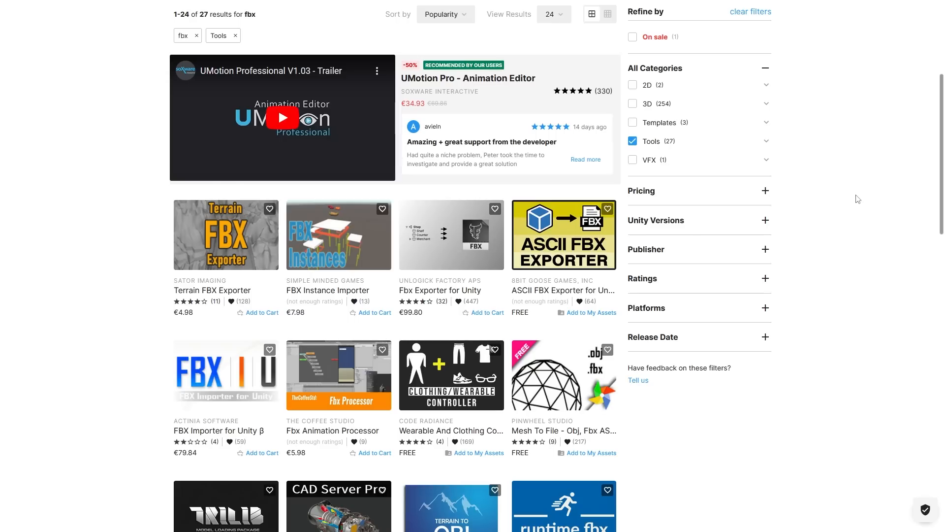
scroll("down", 3)
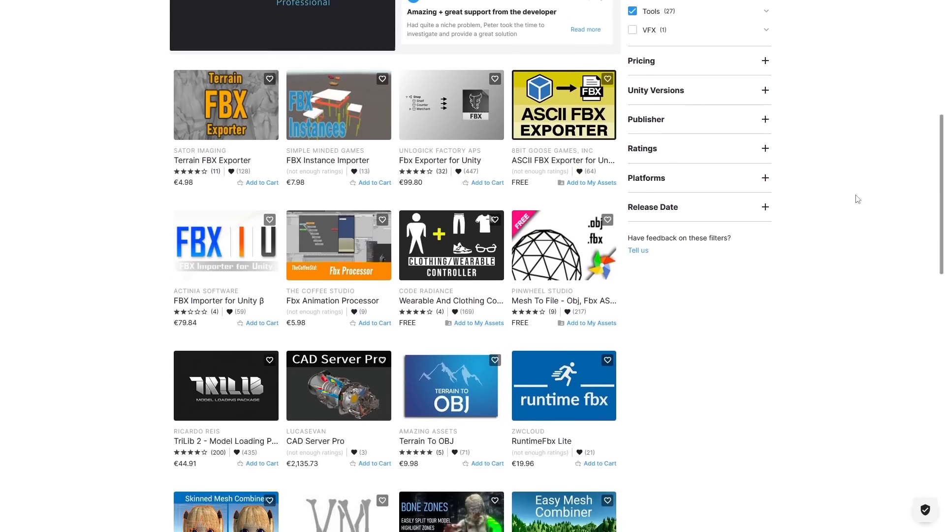
scroll("down", 3)
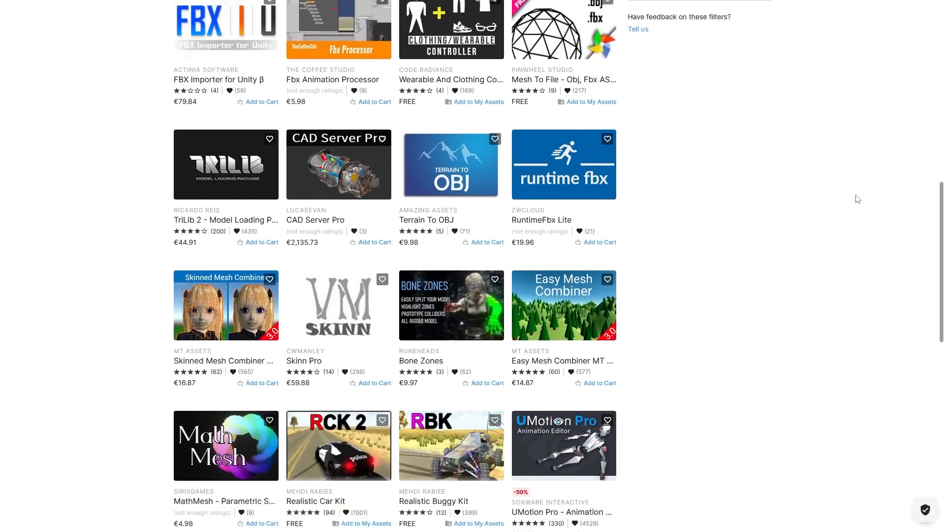
scroll("down", 3)
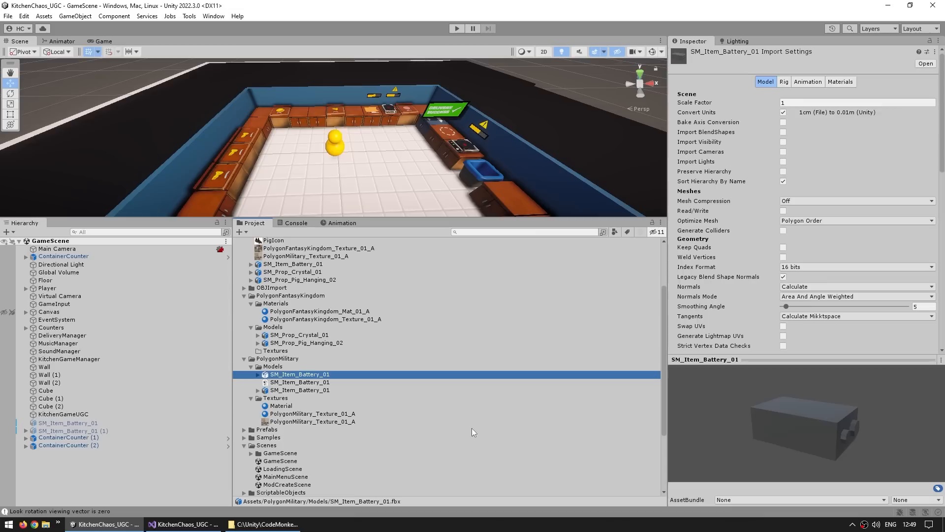
mouse_move(772, 436)
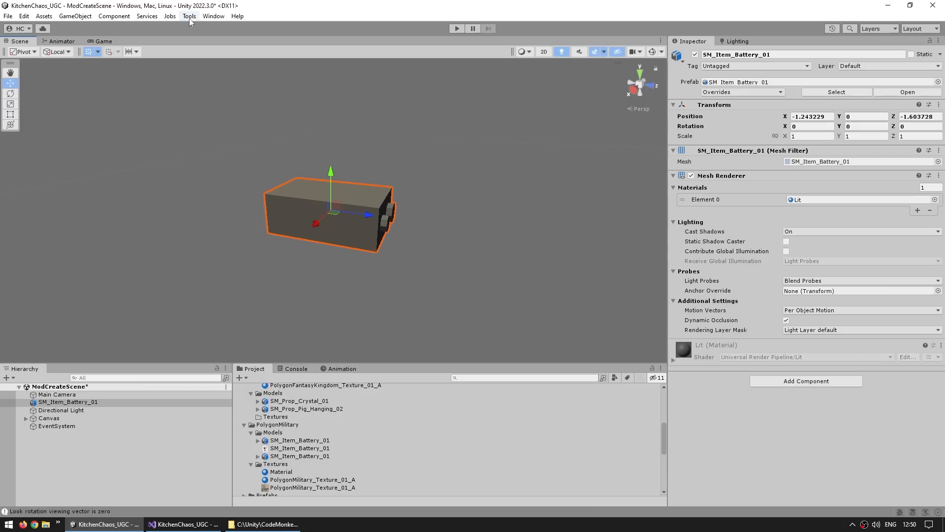
Open the ProBuilder window from Tools and keep Obj as the export format.
left_click(190, 16)
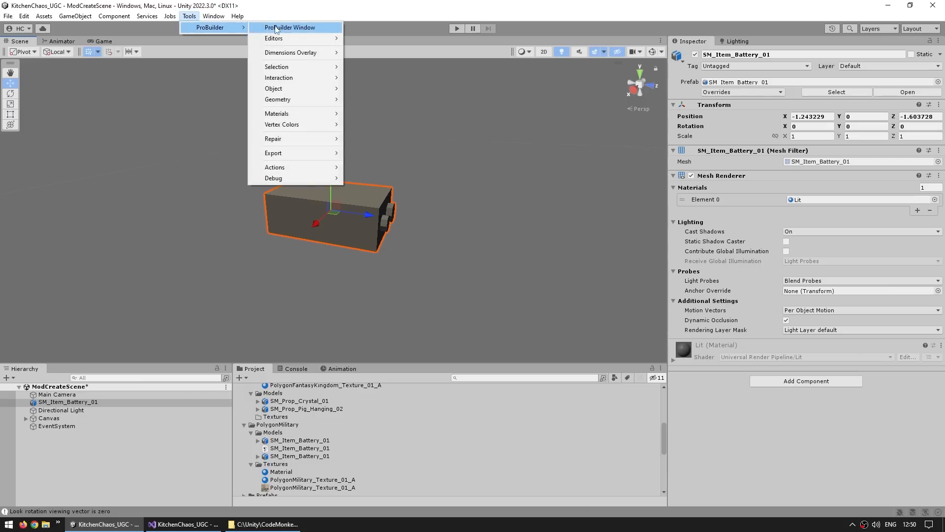
left_click(290, 27)
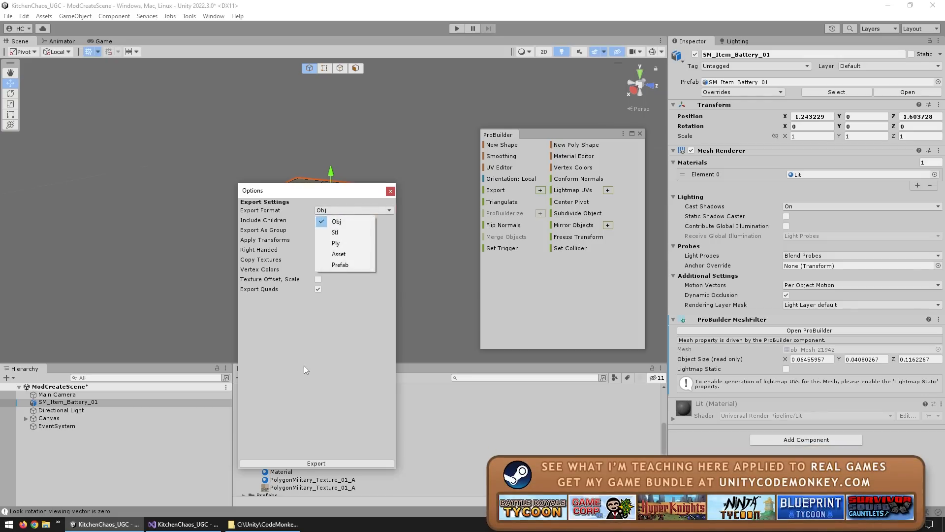
left_click(337, 222)
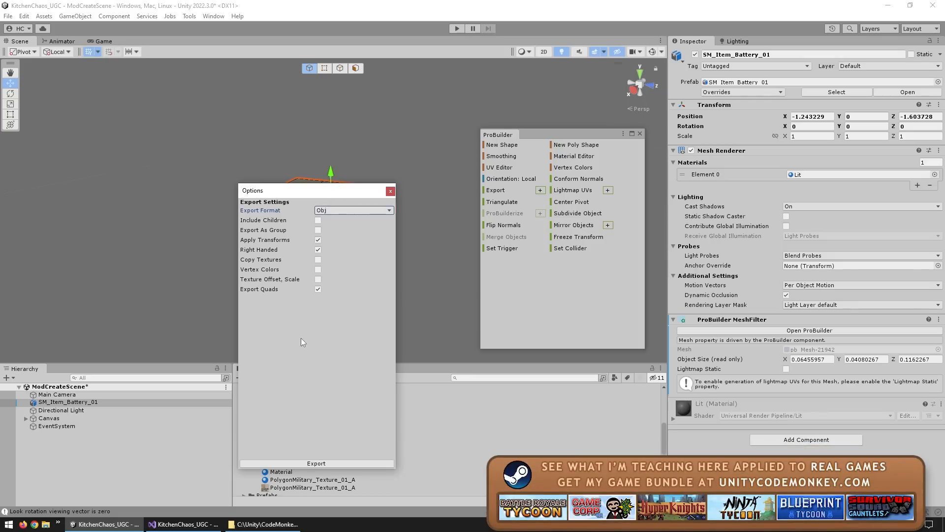
mouse_move(332, 376)
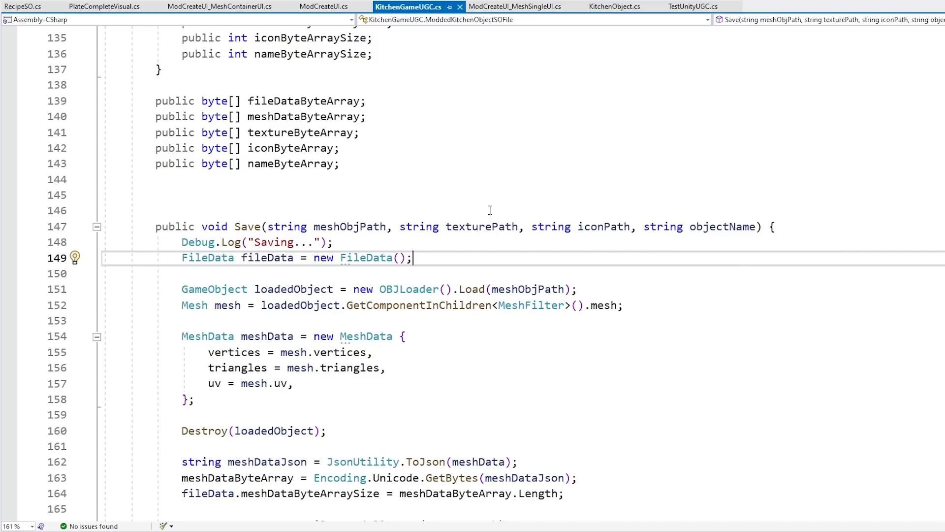
Switch to the ModCreateUI_MeshContainerUI.cs tab showing the RefreshList method.
left_click(221, 8)
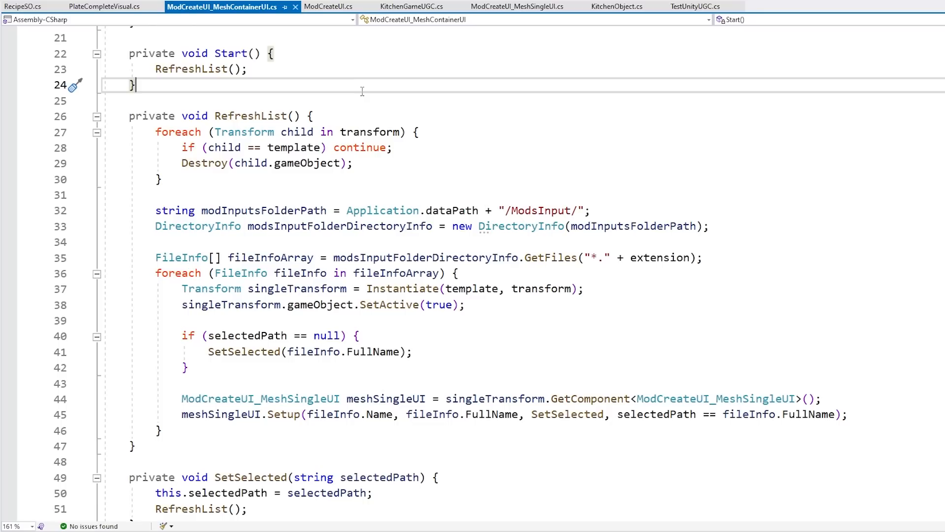
double_click(261, 211)
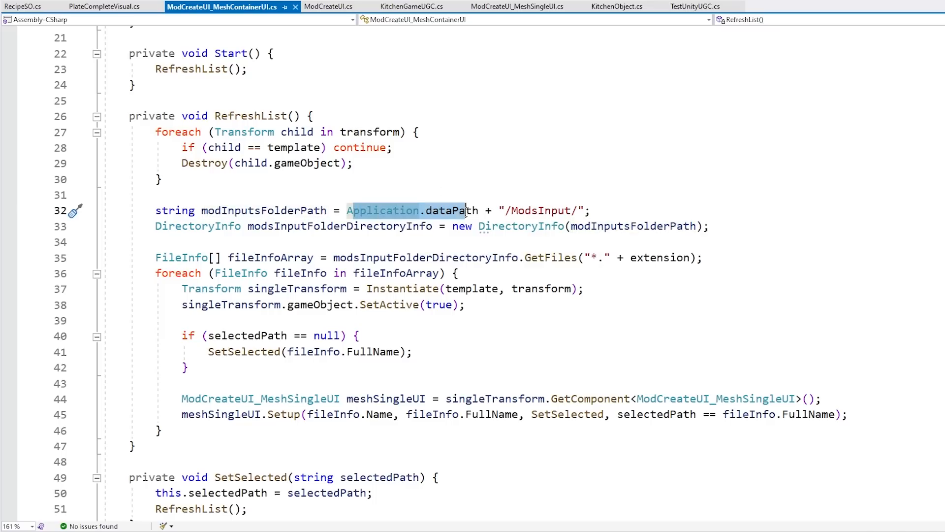
mouse_move(459, 214)
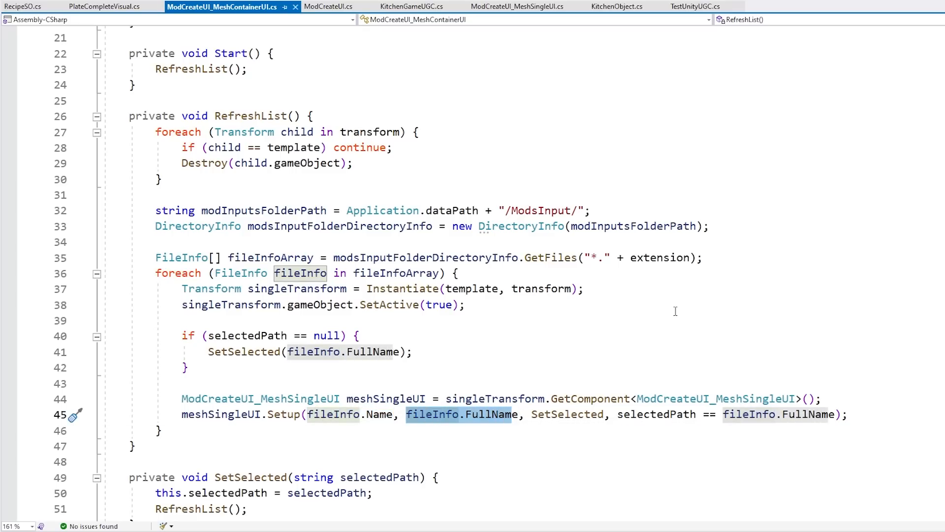
left_click(410, 7)
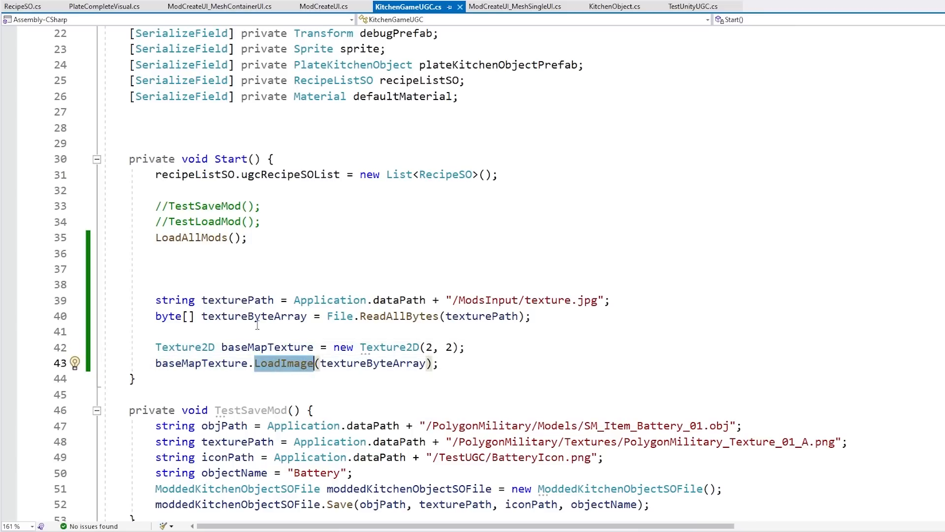
Select the old texture-loading lines below LoadAllMods to replace with icon.png sprite code.
left_click(525, 301)
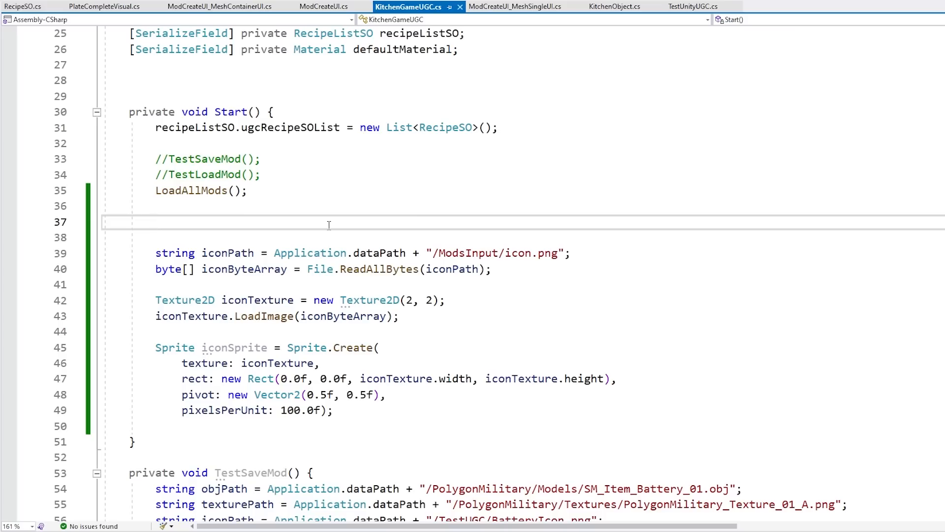
left_click(155, 222)
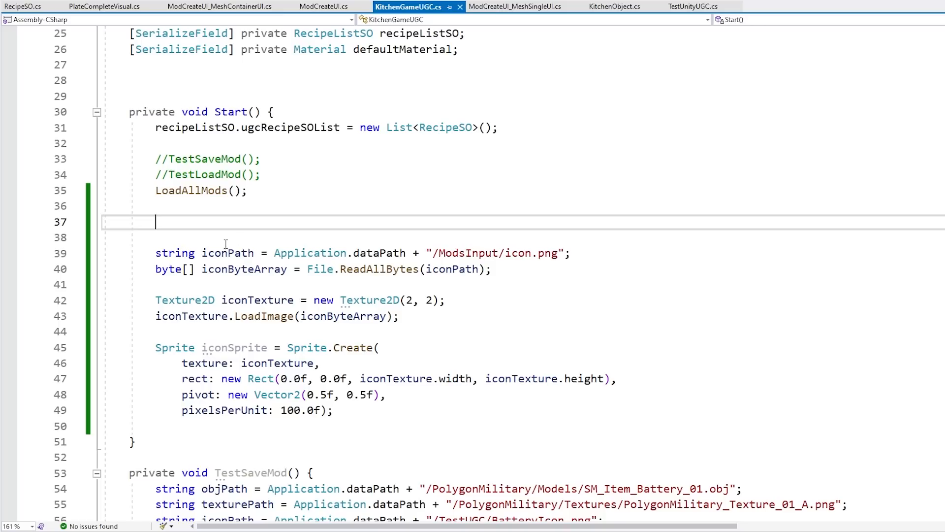
left_click_drag(155, 253, 492, 269)
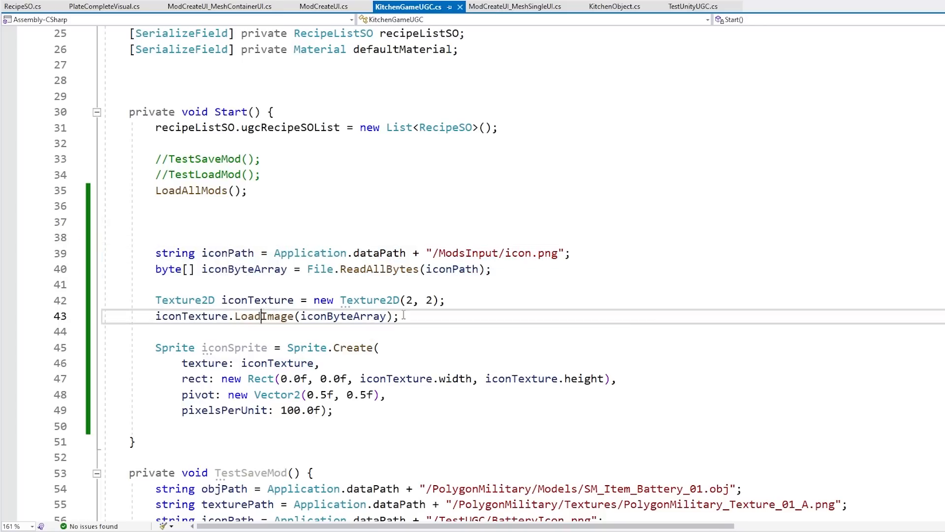
left_click_drag(156, 299, 398, 316)
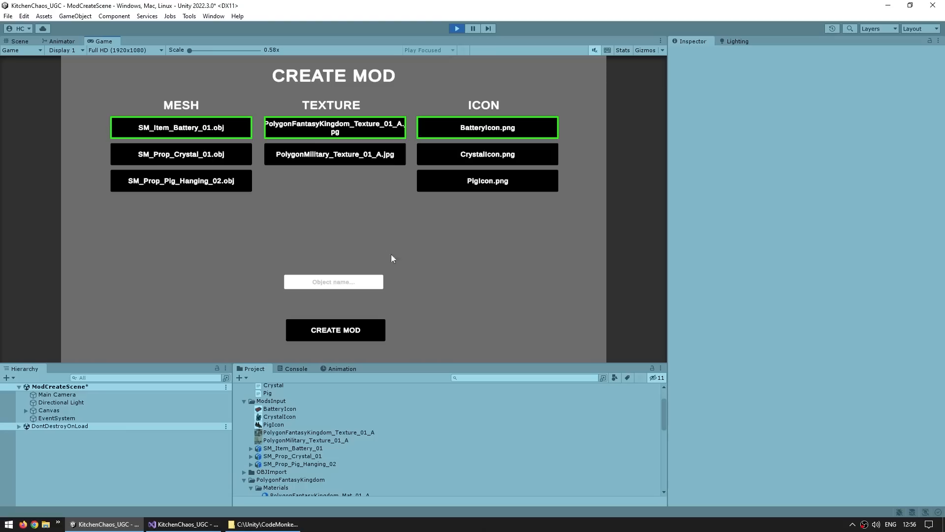
mouse_move(448, 280)
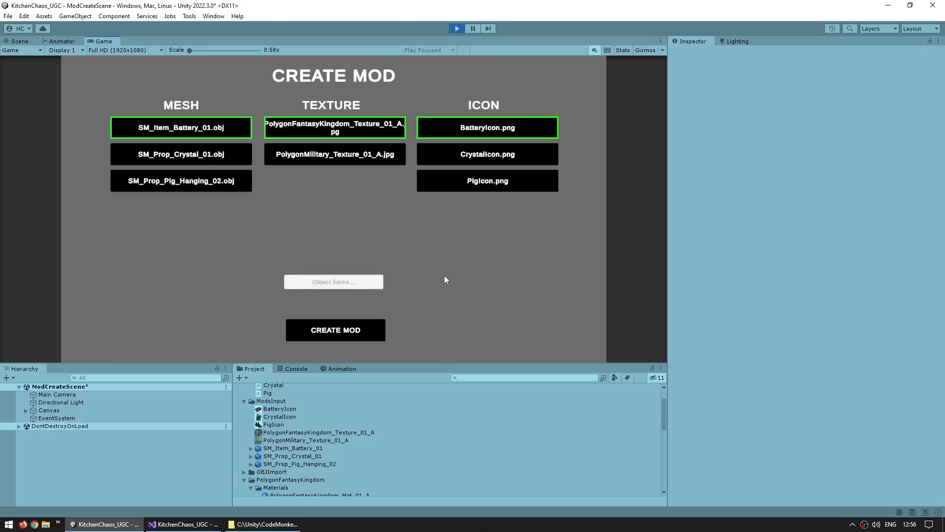
mouse_move(388, 278)
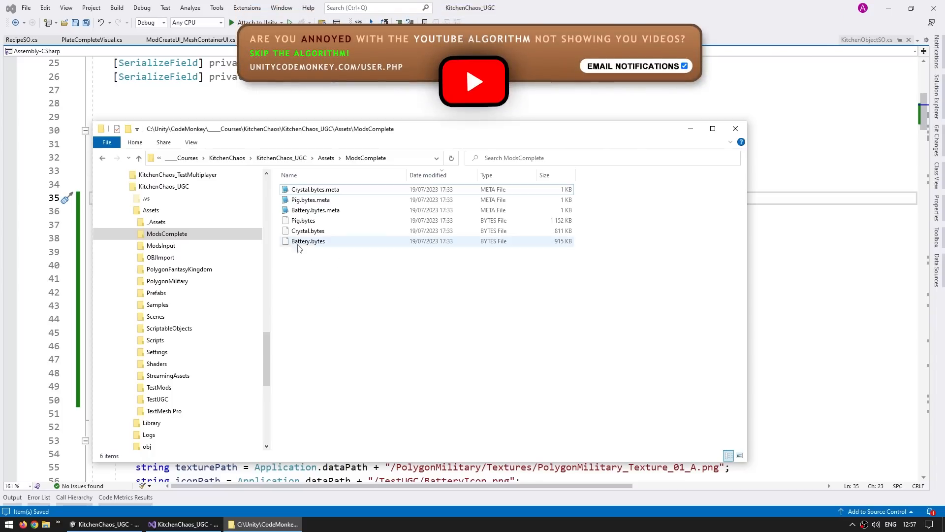
Select Battery.bytes, about 914 KB, in the ModsComplete folder.
left_click(307, 241)
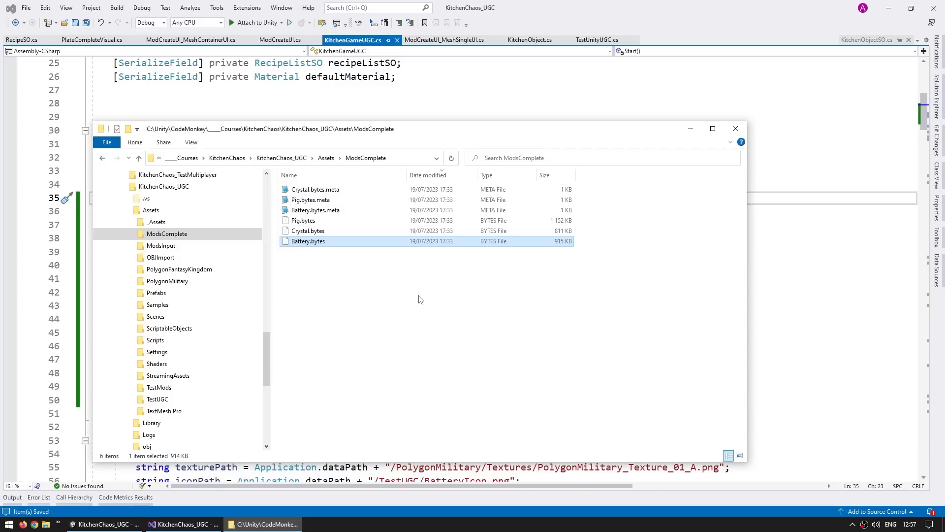
mouse_move(557, 312)
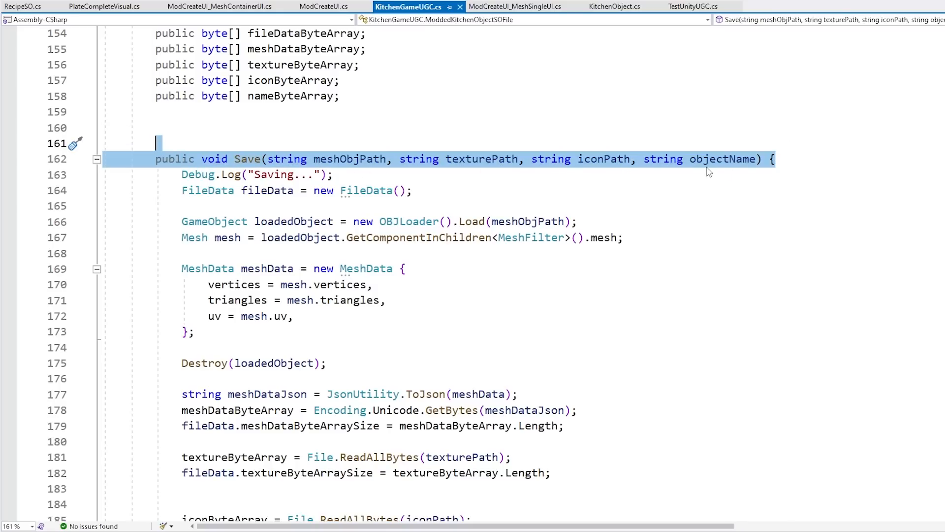
mouse_move(477, 165)
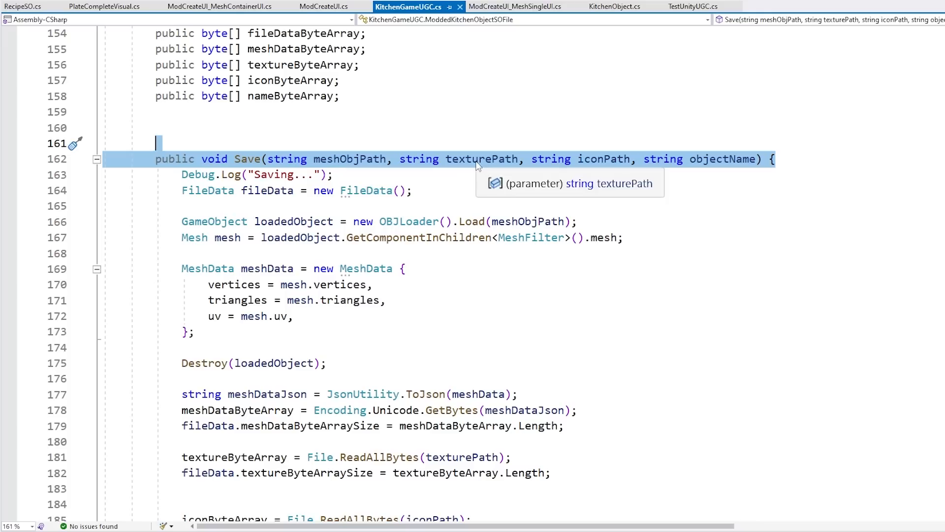
mouse_move(826, 155)
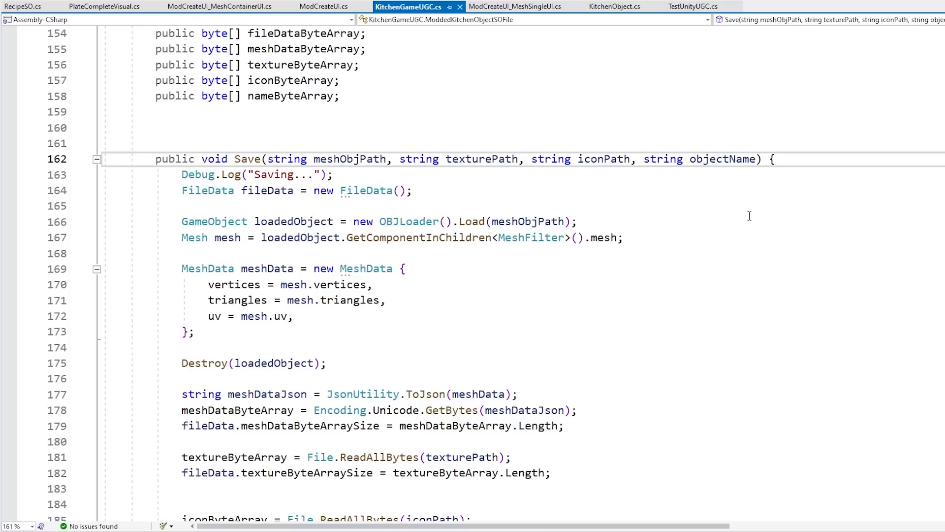
left_click(777, 159)
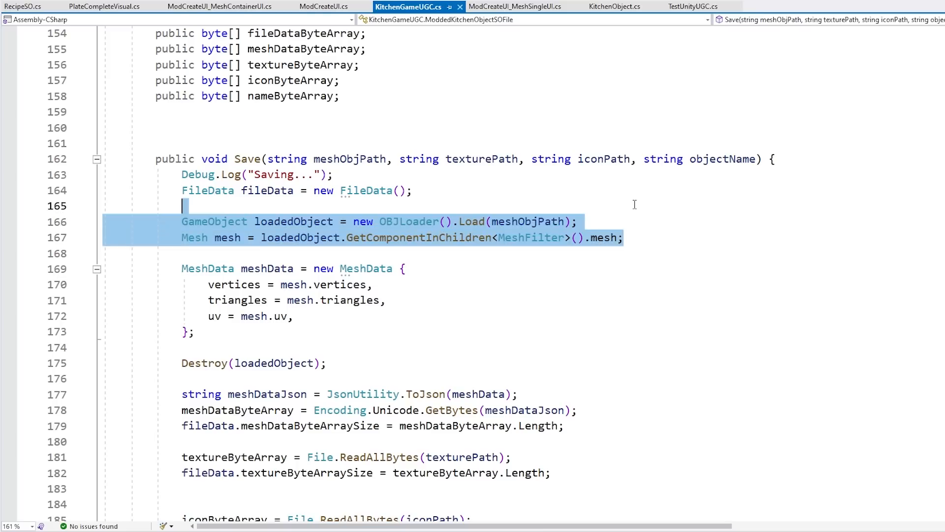
mouse_move(225, 228)
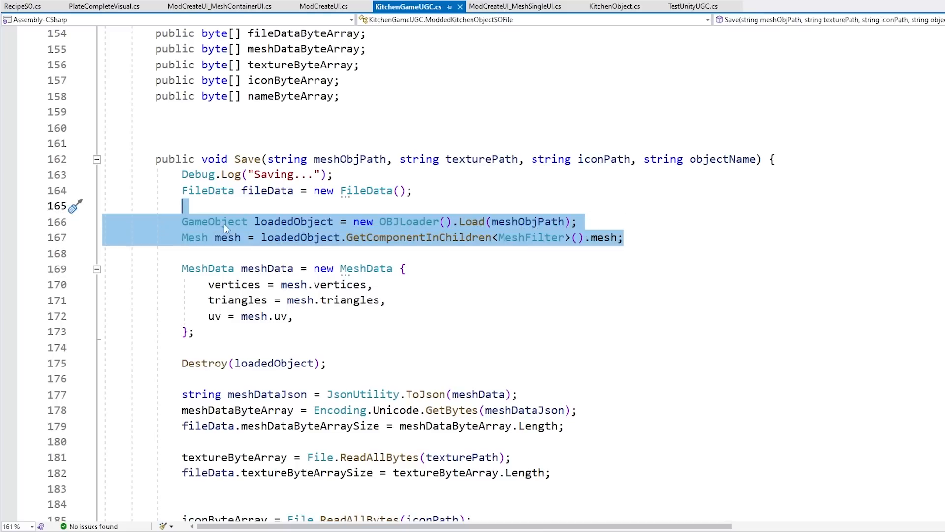
mouse_move(237, 238)
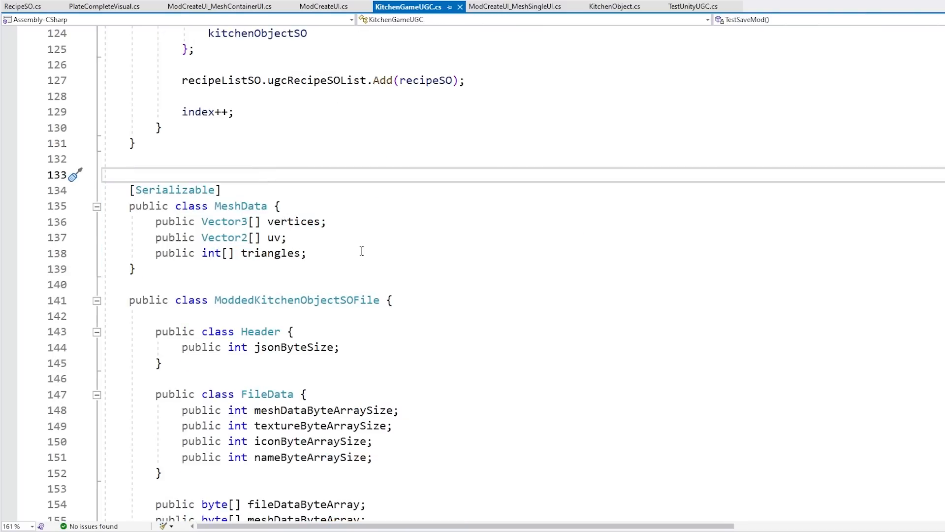
scroll("down", 3)
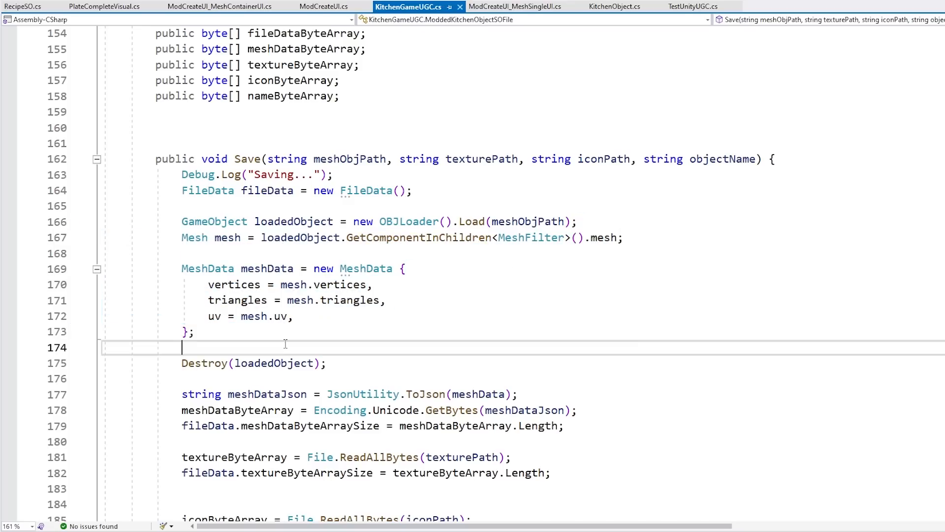
left_click(265, 269)
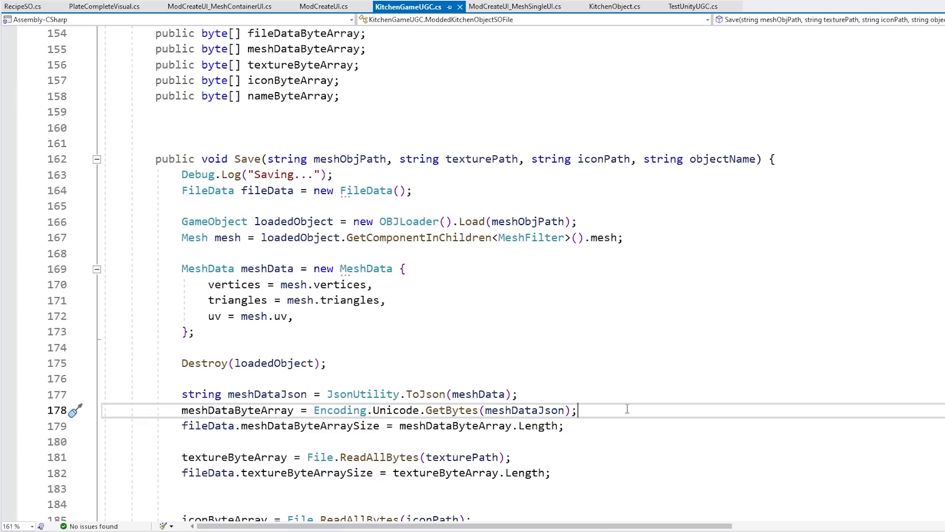
scroll("down", 3)
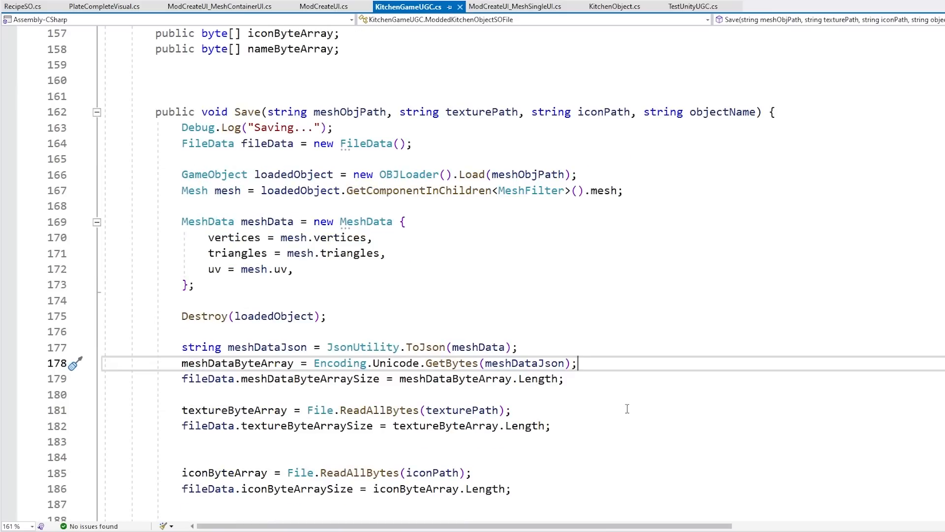
left_click_drag(183, 158, 577, 378)
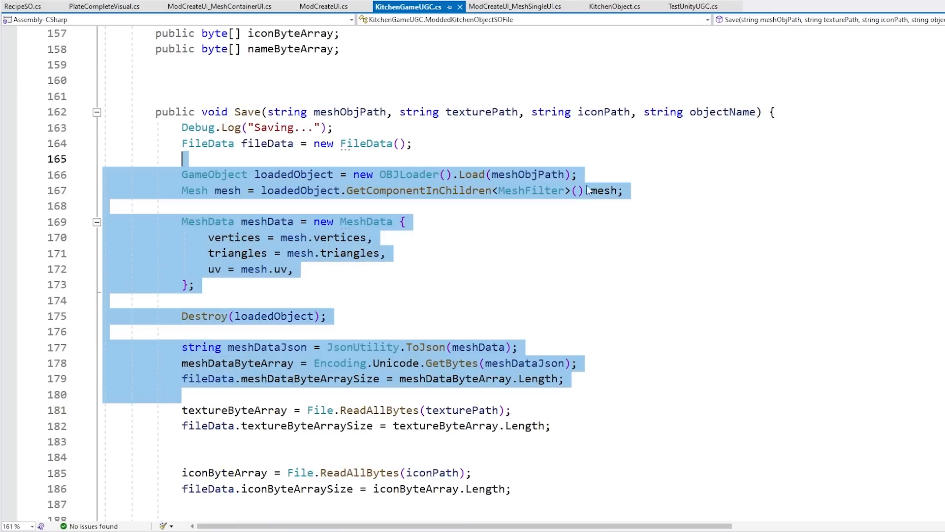
scroll("down", 3)
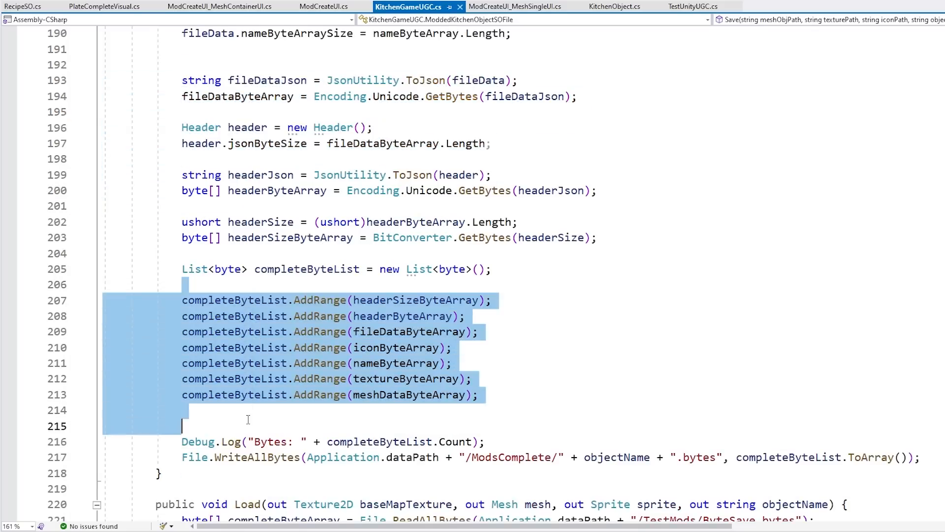
left_click(248, 425)
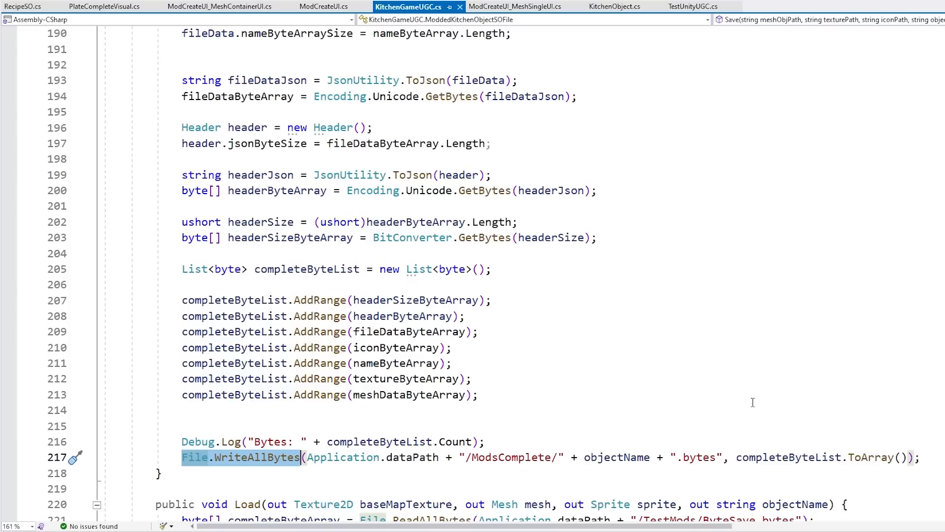
mouse_move(488, 423)
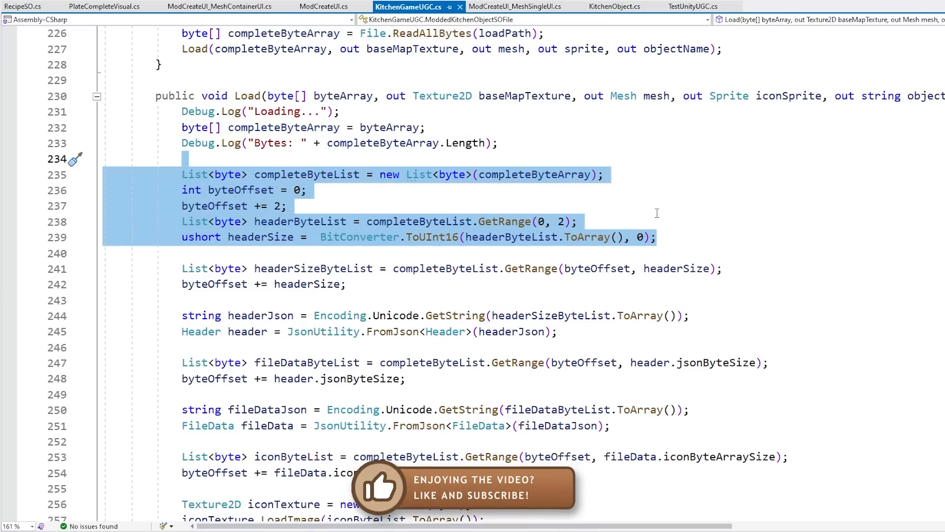
scroll("down", 3)
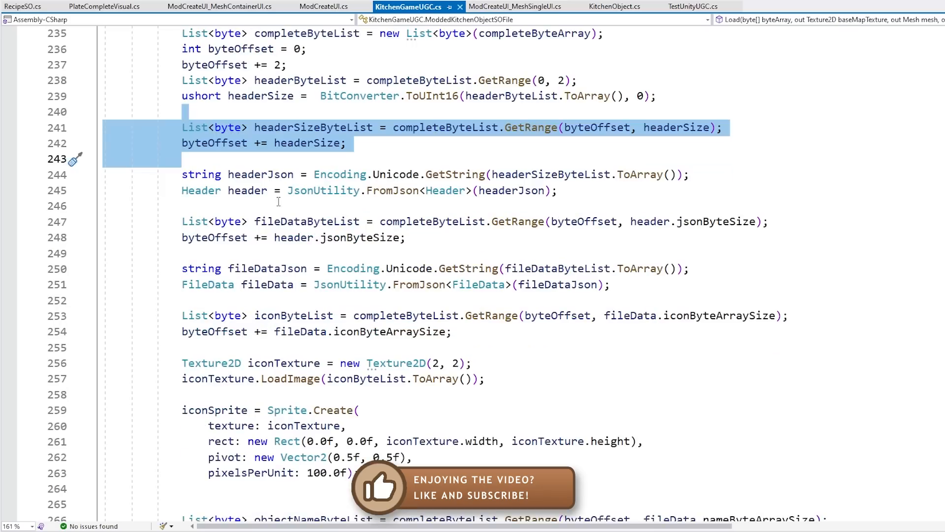
left_click(259, 191)
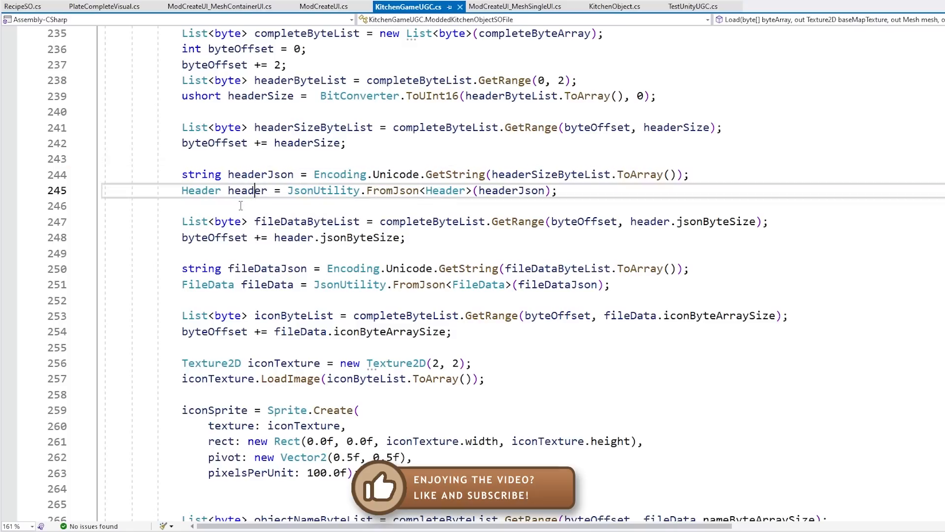
left_click_drag(183, 175, 559, 190)
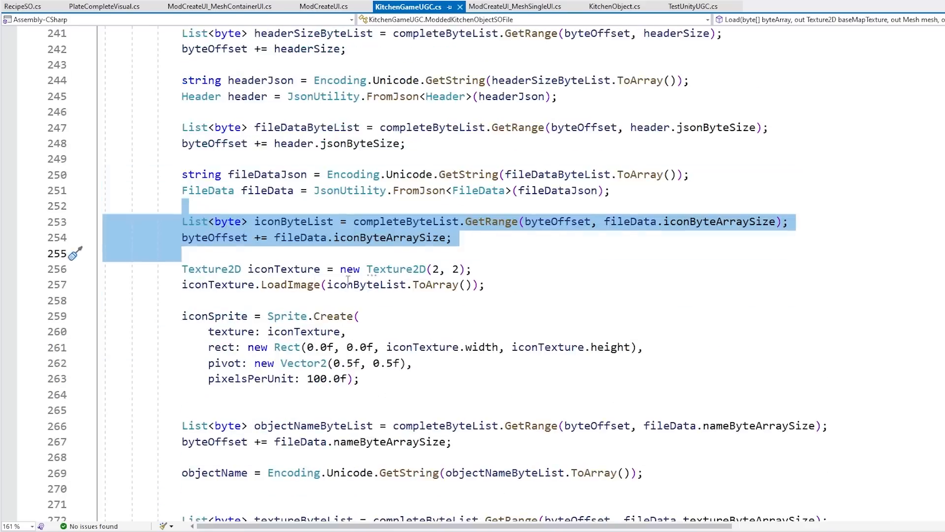
double_click(293, 221)
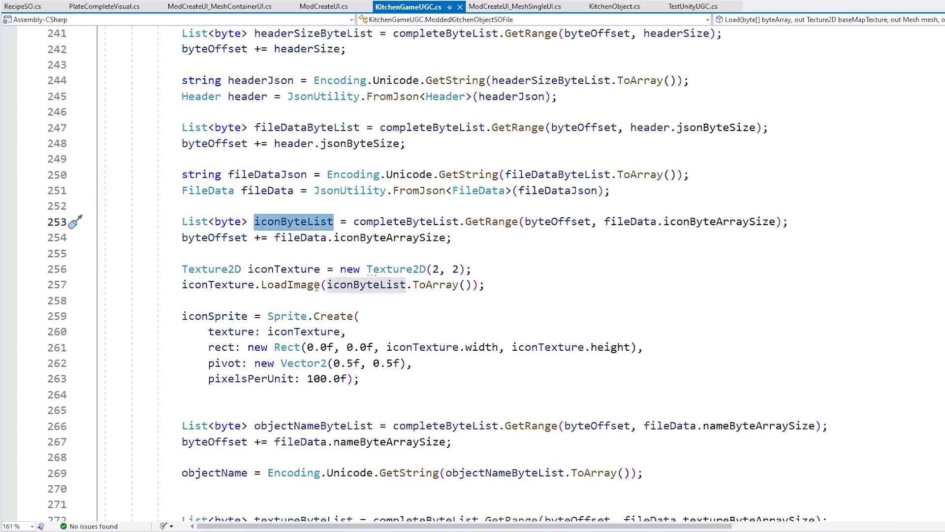
scroll("down", 3)
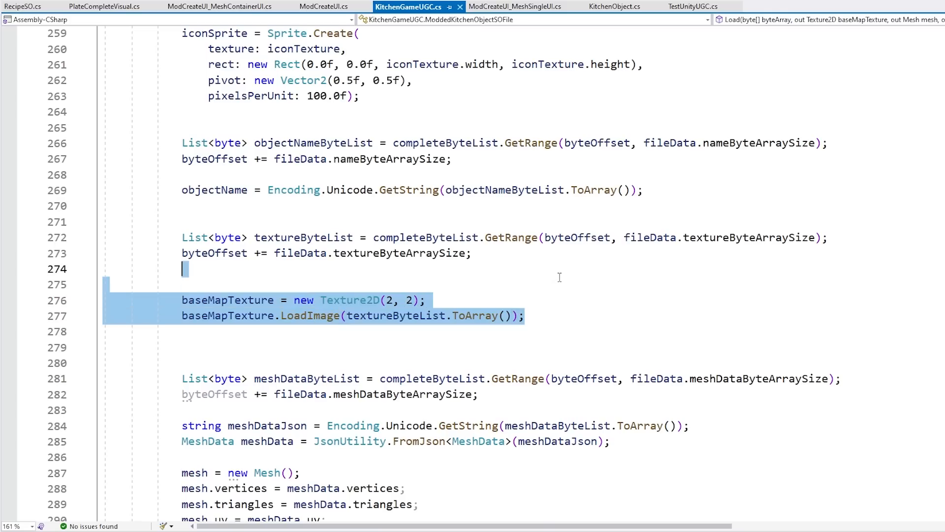
scroll("down", 3)
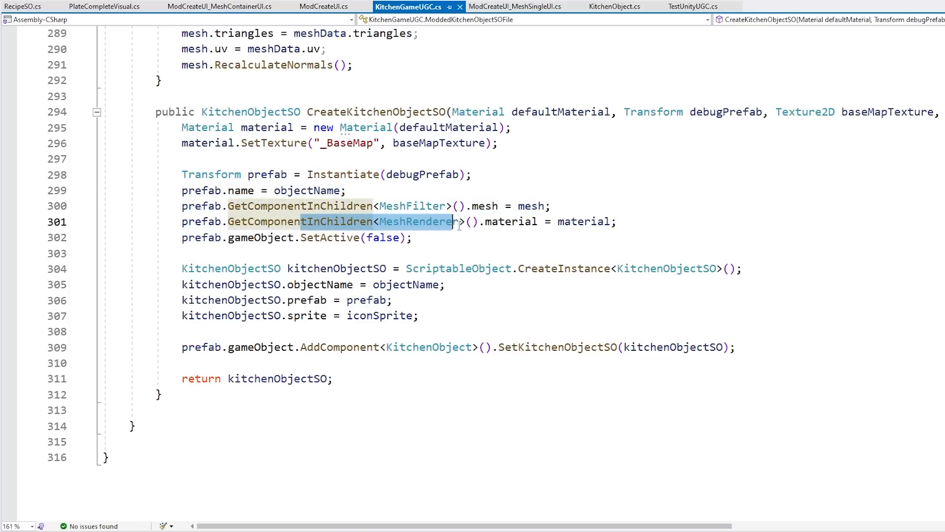
left_click(402, 268)
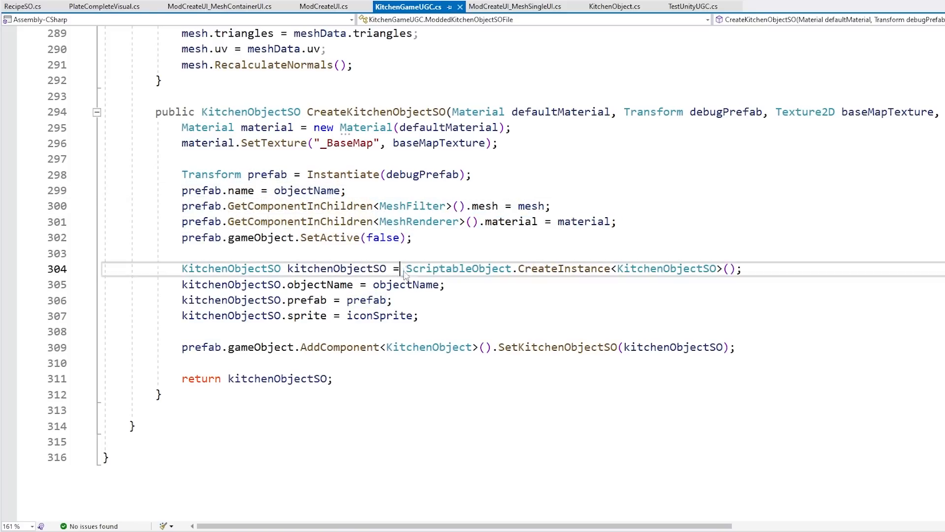
left_click_drag(403, 269, 712, 268)
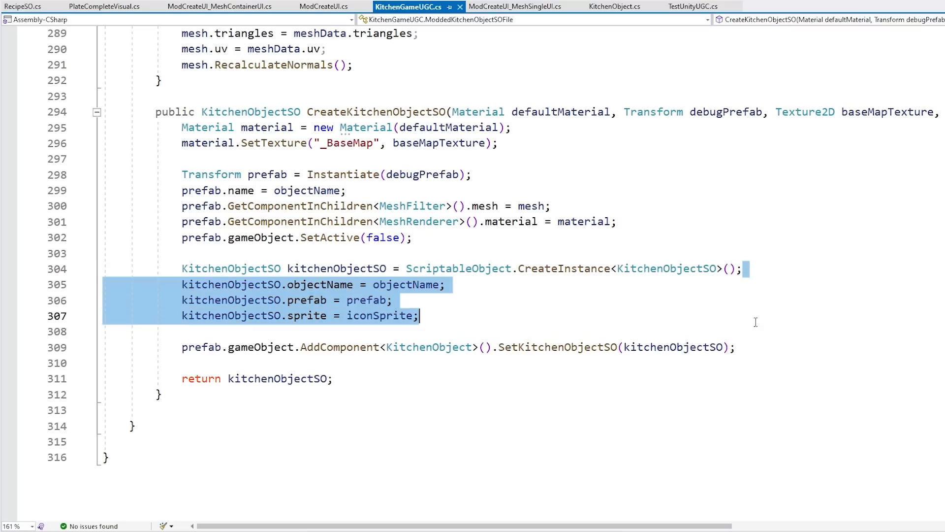
left_click(445, 285)
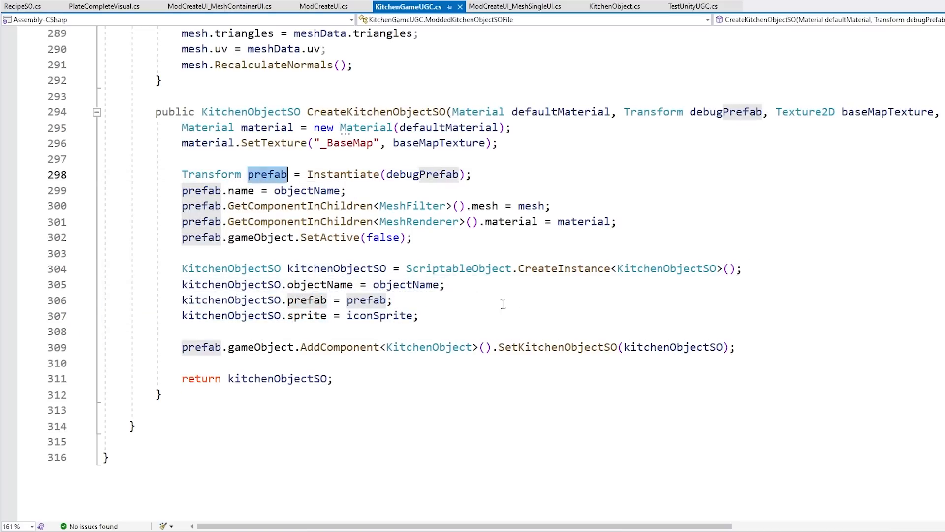
double_click(336, 268)
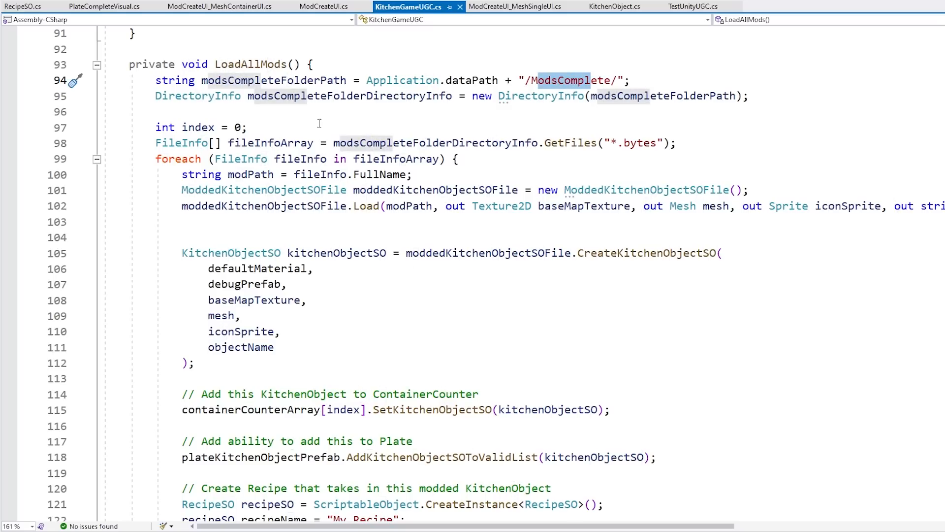
left_click_drag(180, 190, 181, 221)
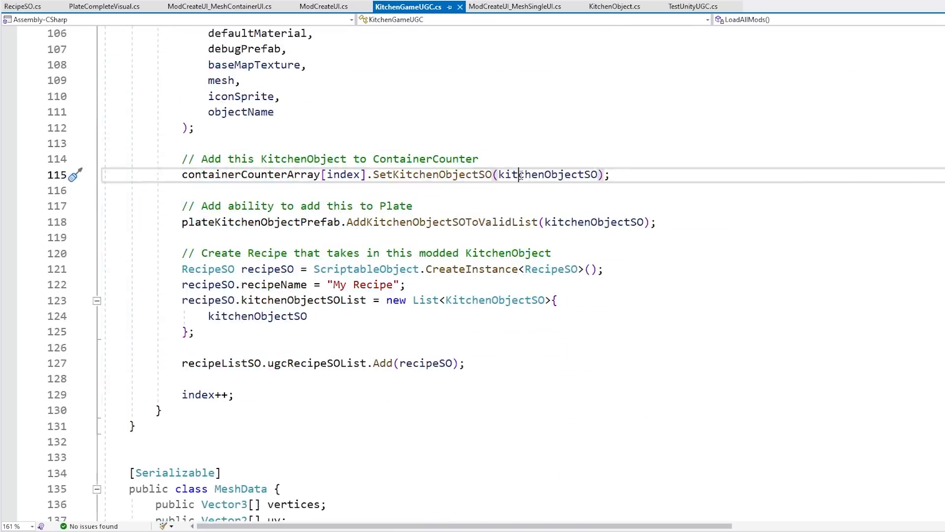
mouse_move(596, 223)
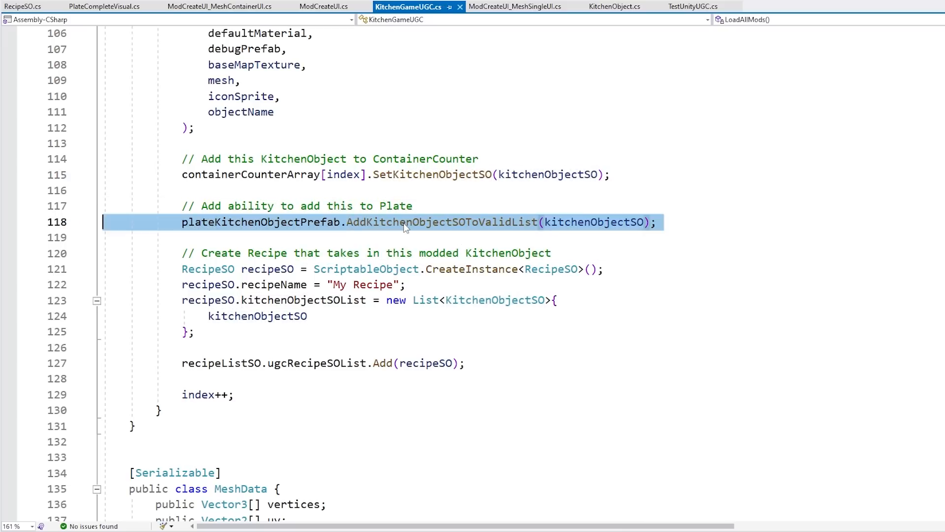
double_click(240, 223)
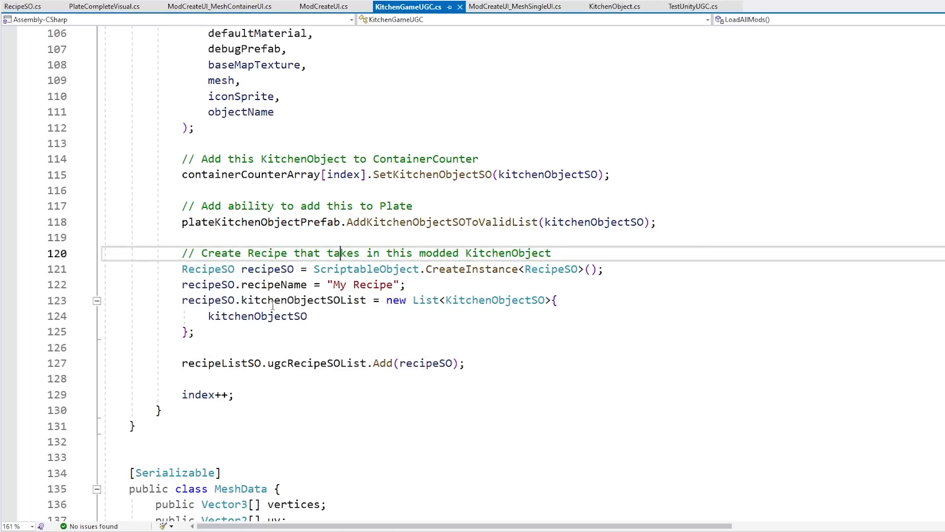
left_click(257, 332)
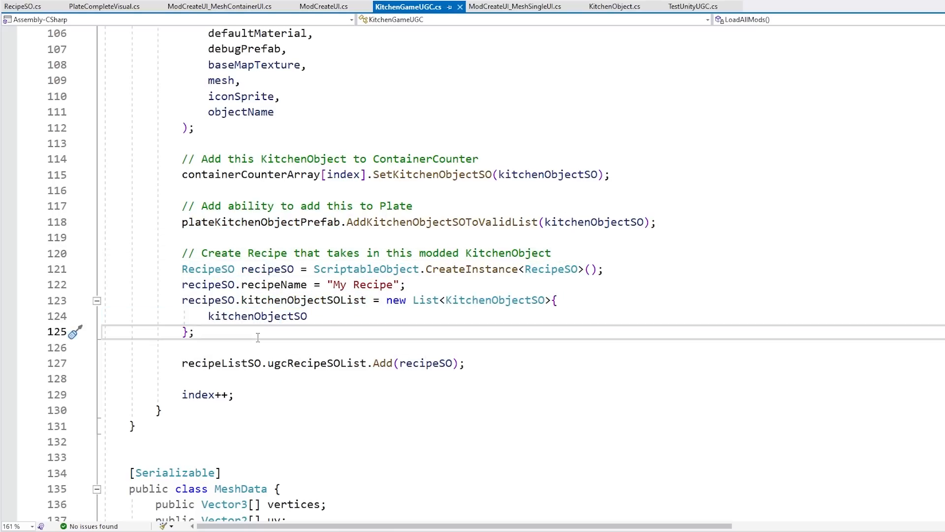
mouse_move(236, 316)
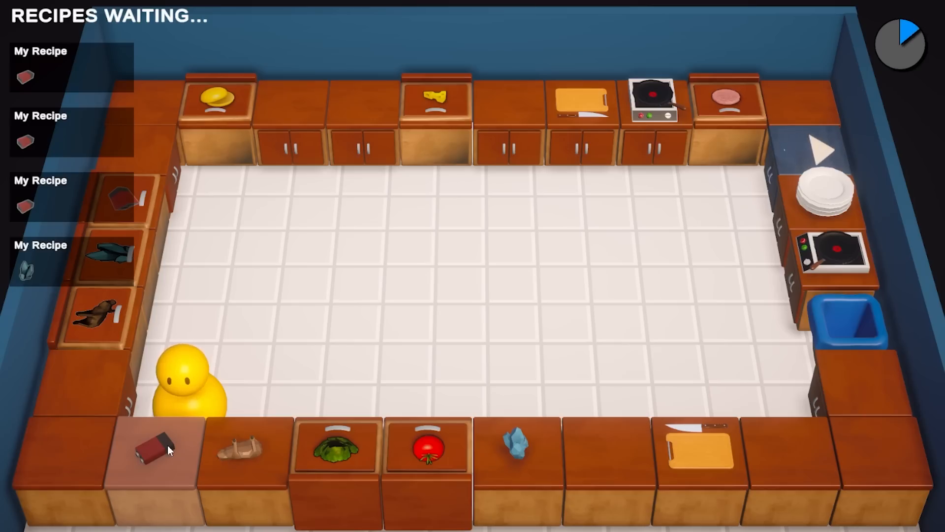
mouse_move(498, 378)
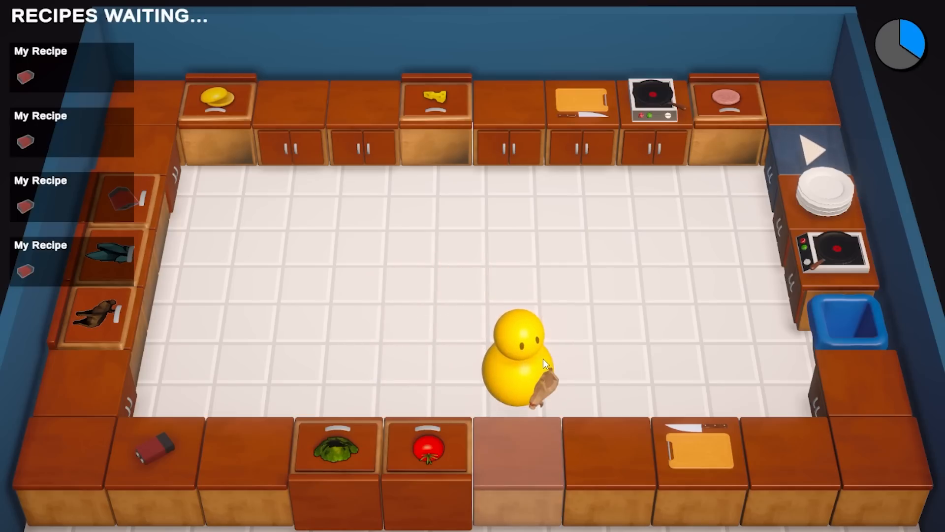
mouse_move(615, 326)
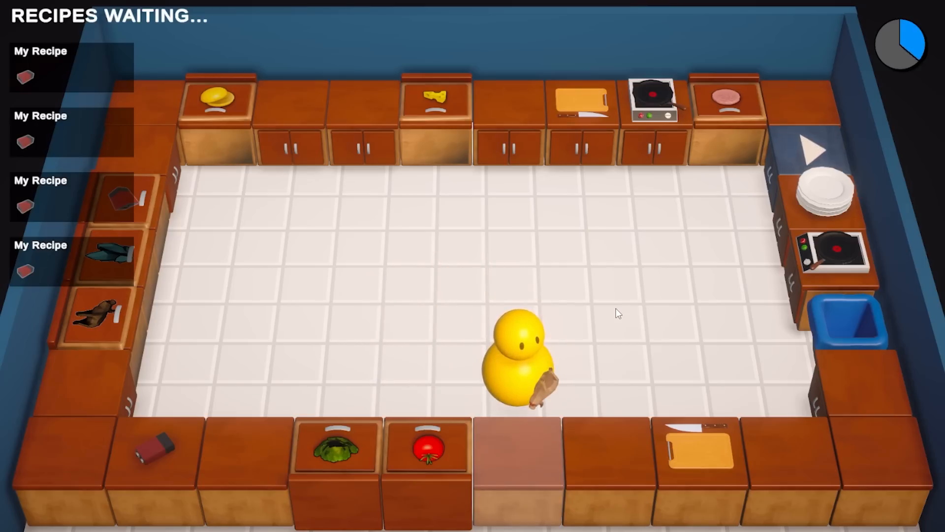
mouse_move(635, 267)
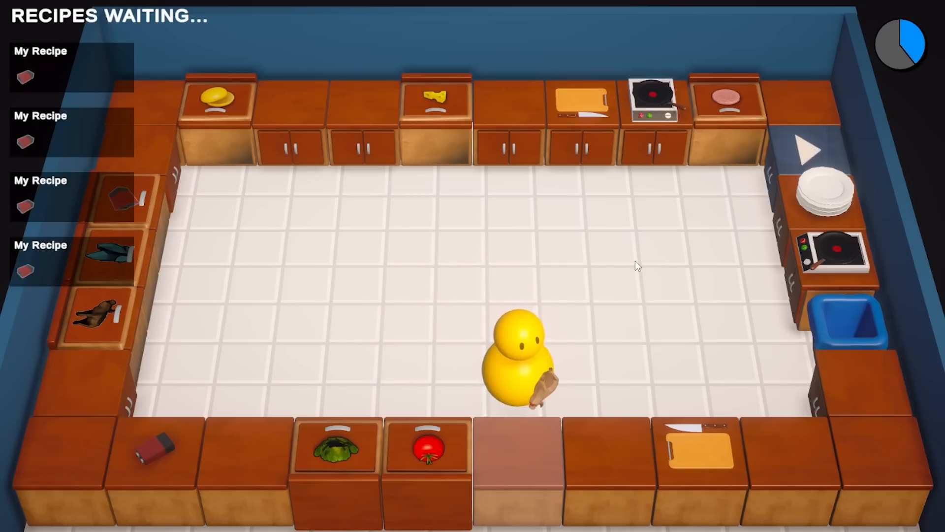
mouse_move(32, 295)
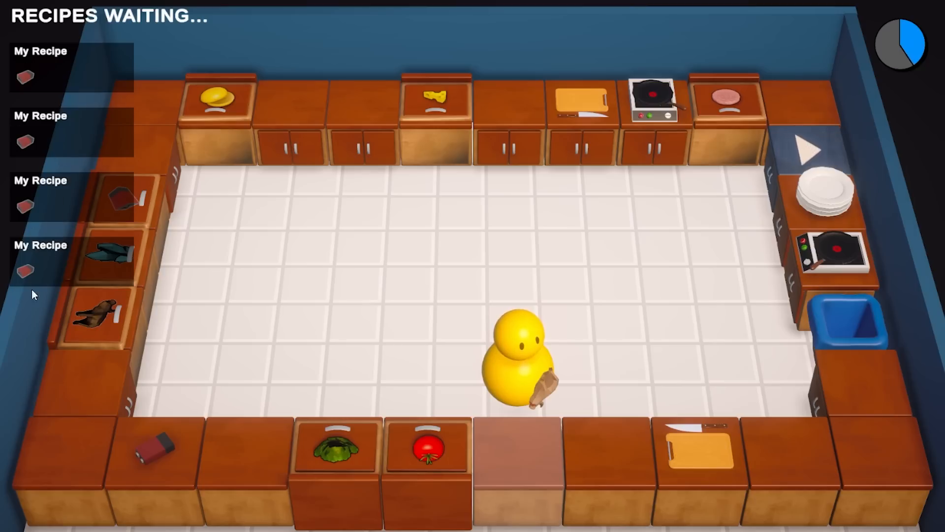
mouse_move(66, 171)
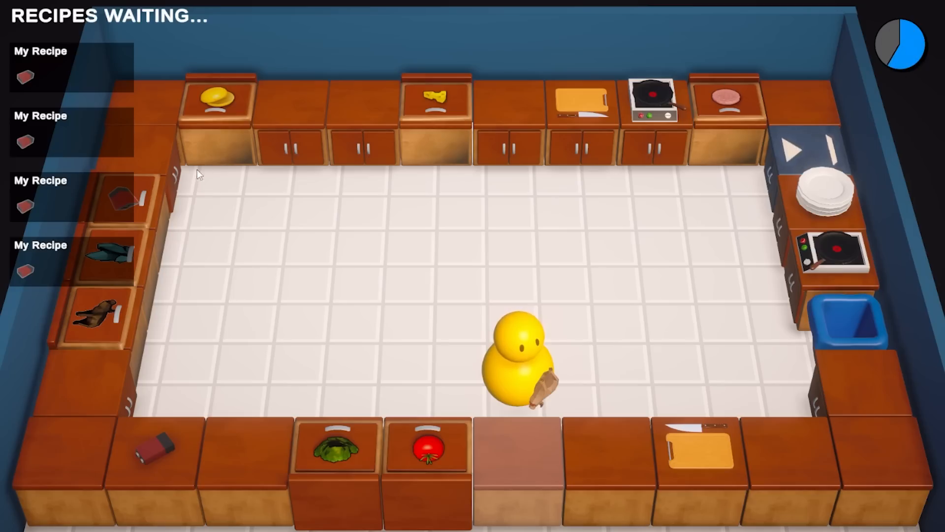
mouse_move(280, 317)
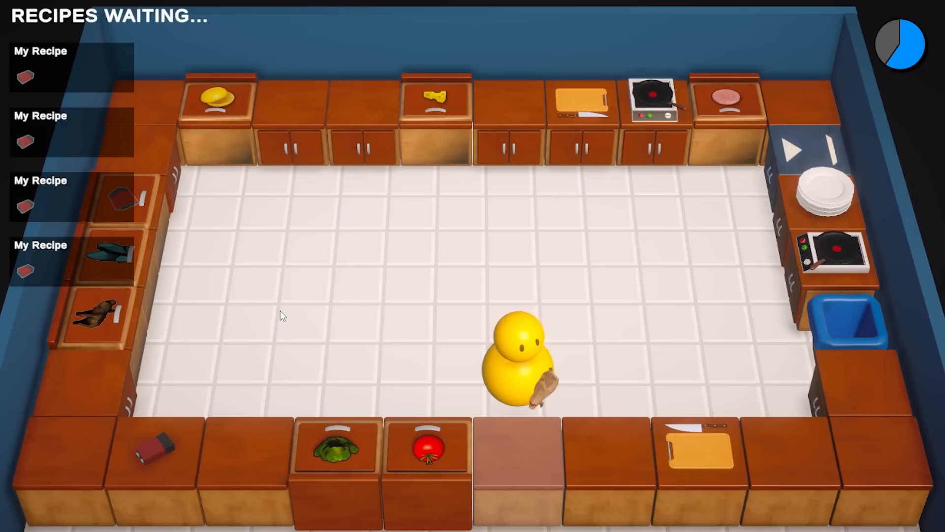